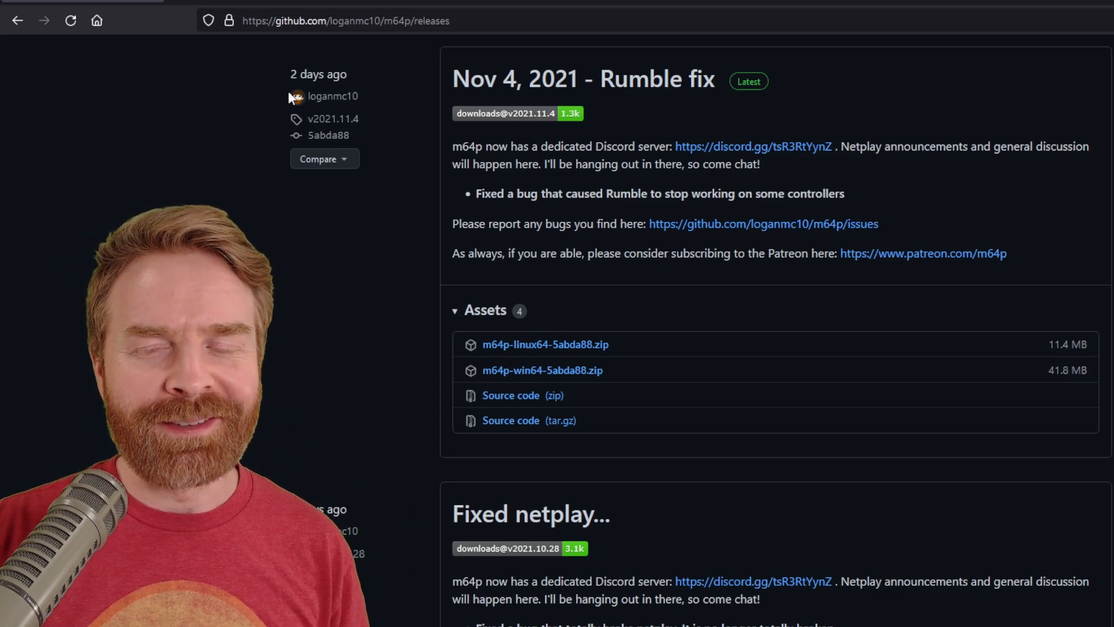
pyautogui.moveTo(426, 139)
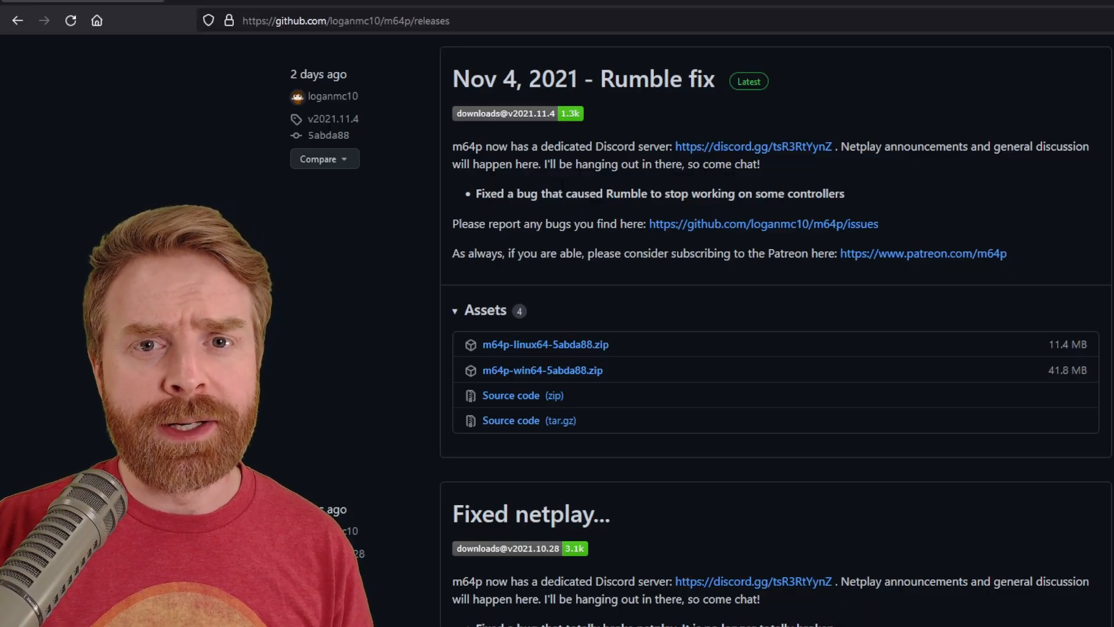
# Step: Download m64p-win64-5abda88.zip from the latest release's Assets and save it
pyautogui.scroll(-3)
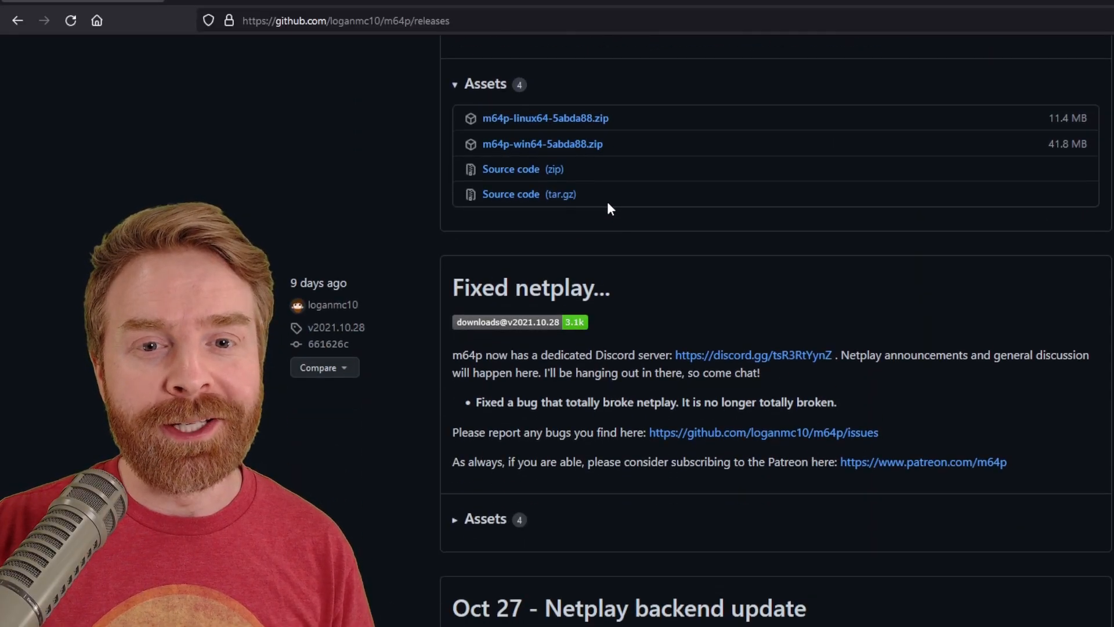
pyautogui.scroll(-3)
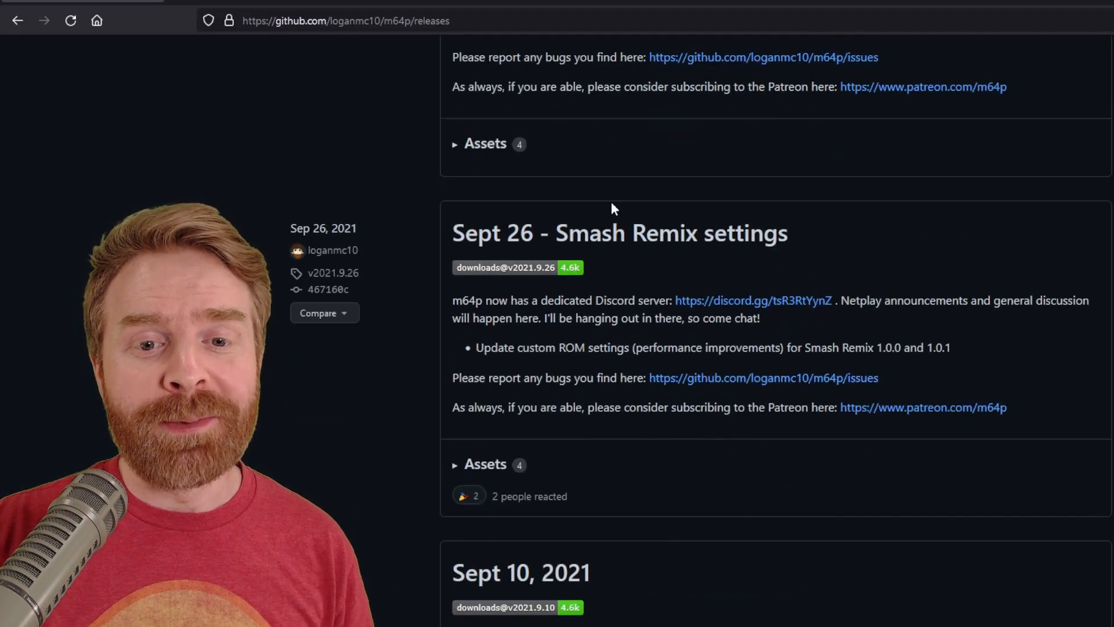
pyautogui.scroll(-3)
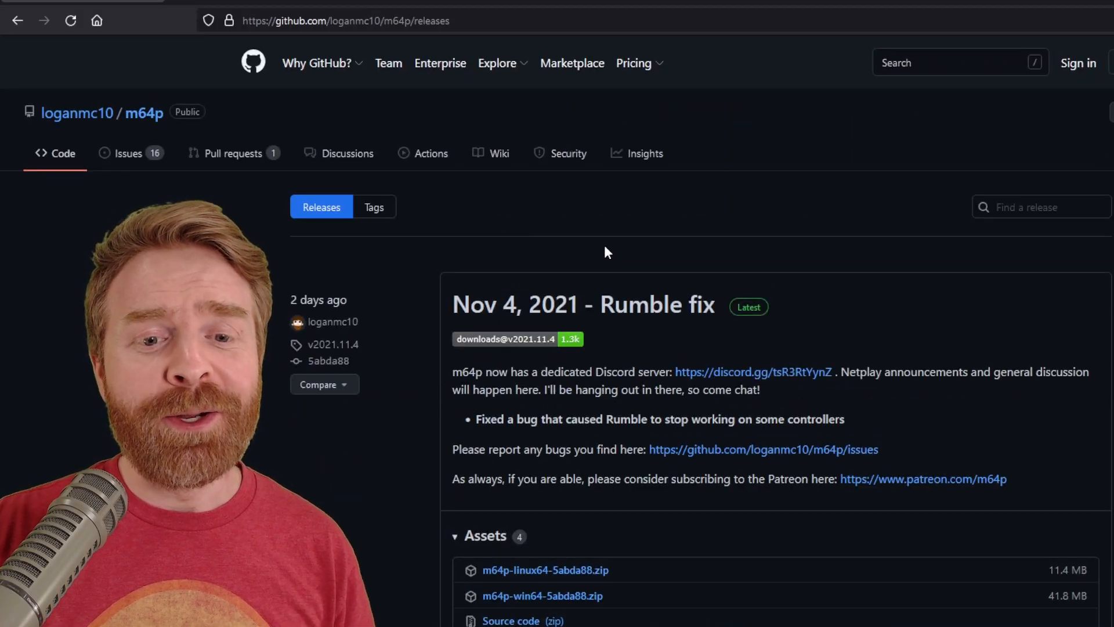
pyautogui.moveTo(625, 257)
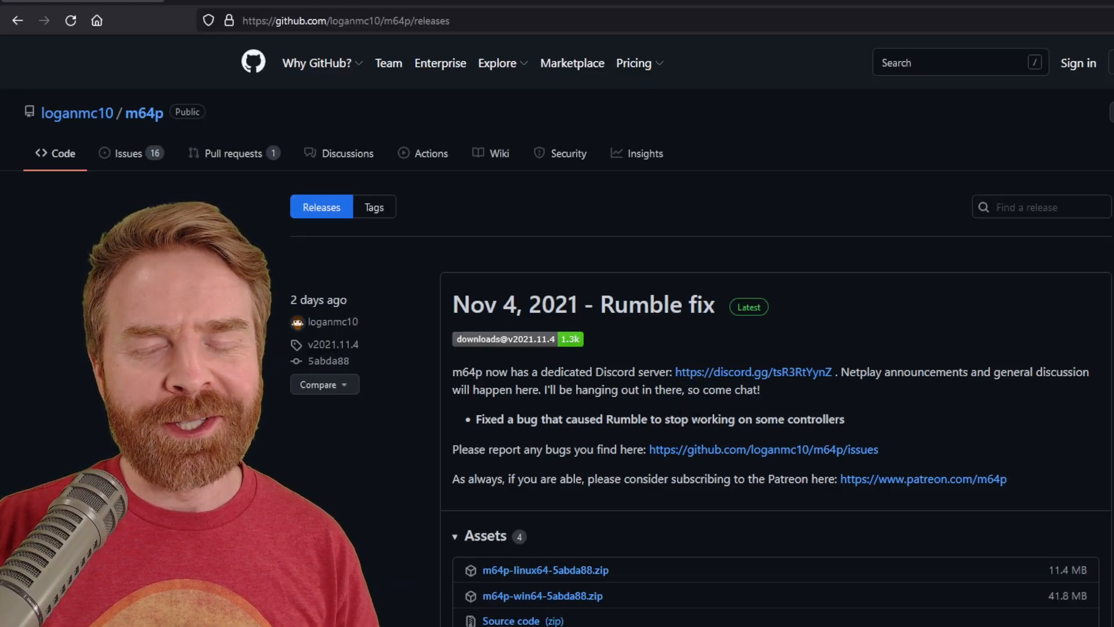
pyautogui.scroll(-3)
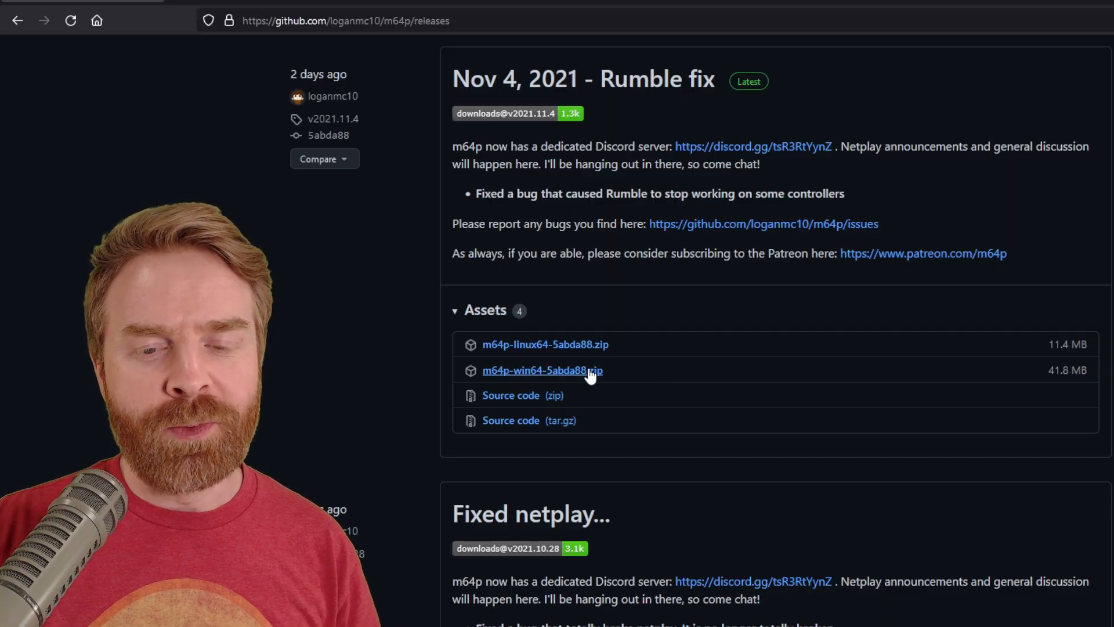
pyautogui.moveTo(624, 380)
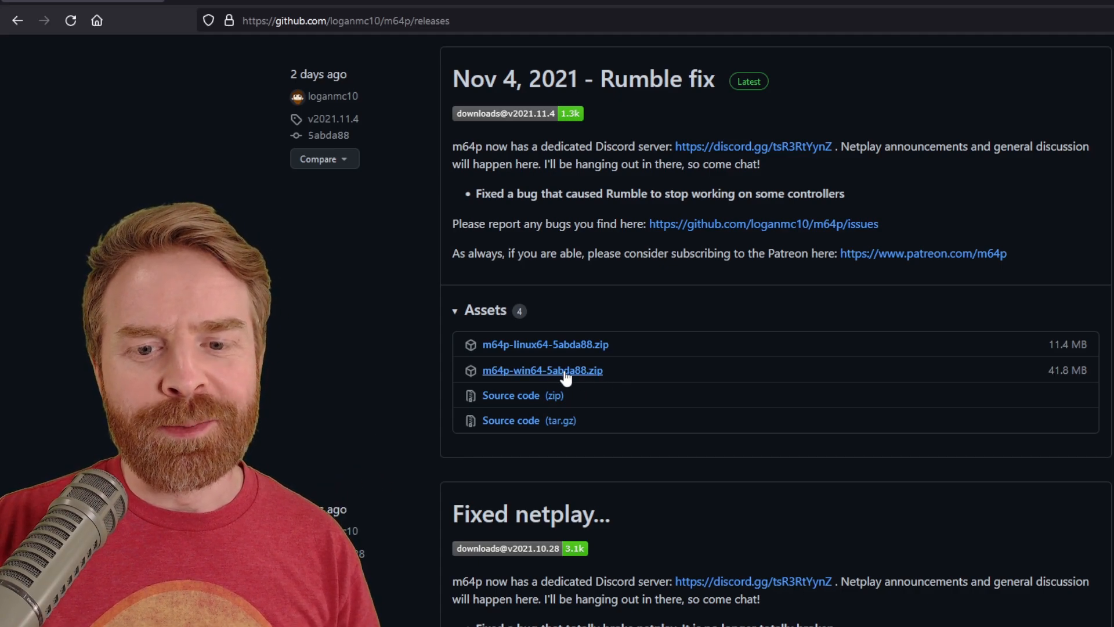
pyautogui.click(541, 370)
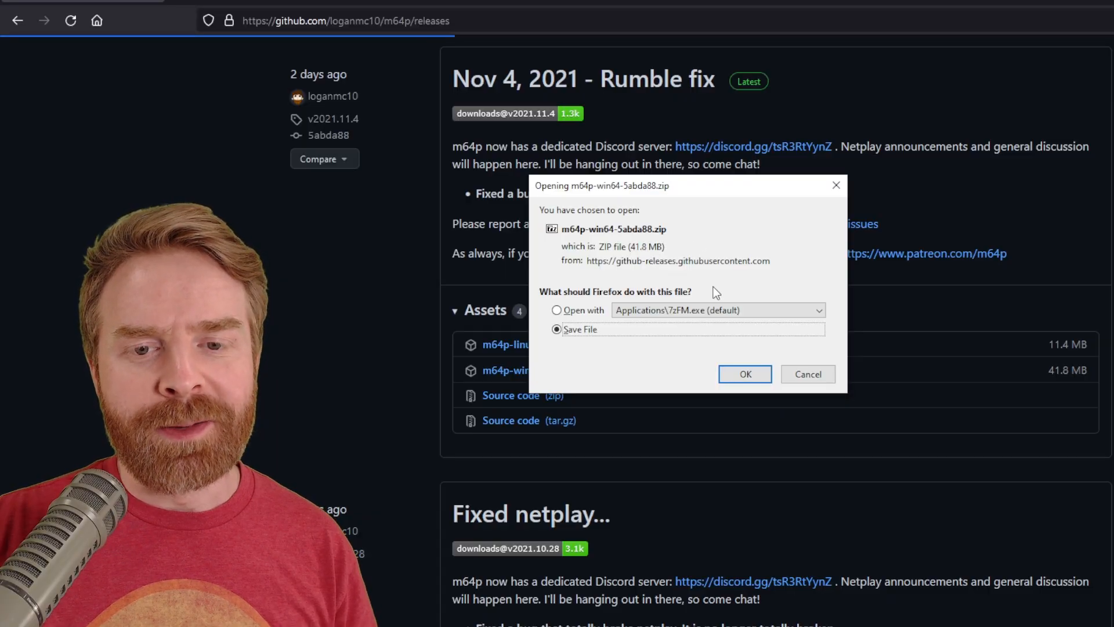
pyautogui.click(745, 373)
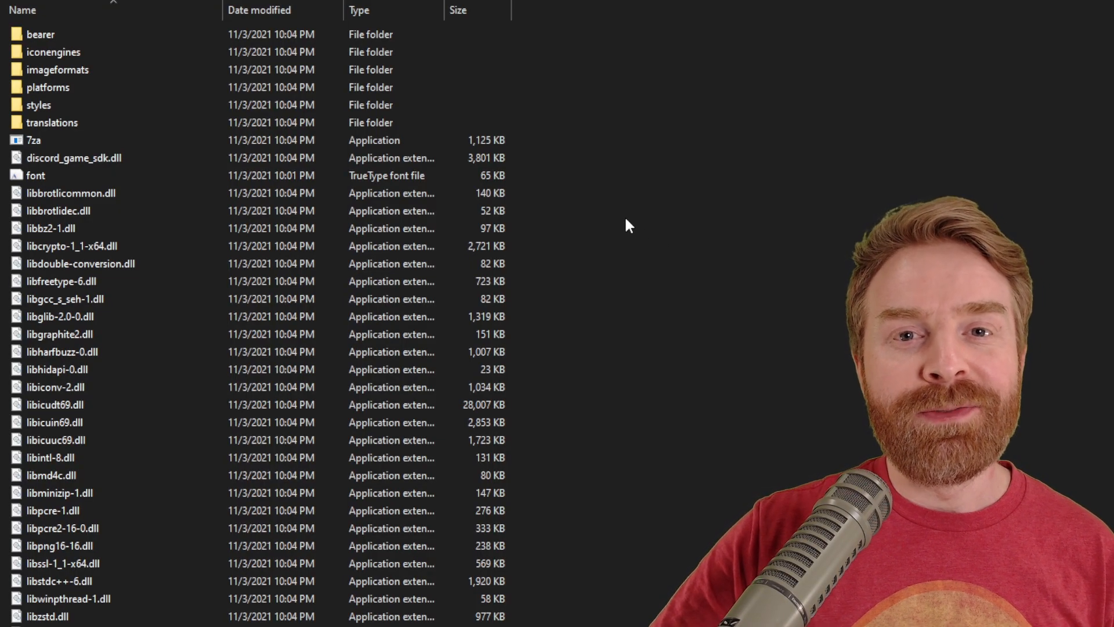
pyautogui.moveTo(597, 218)
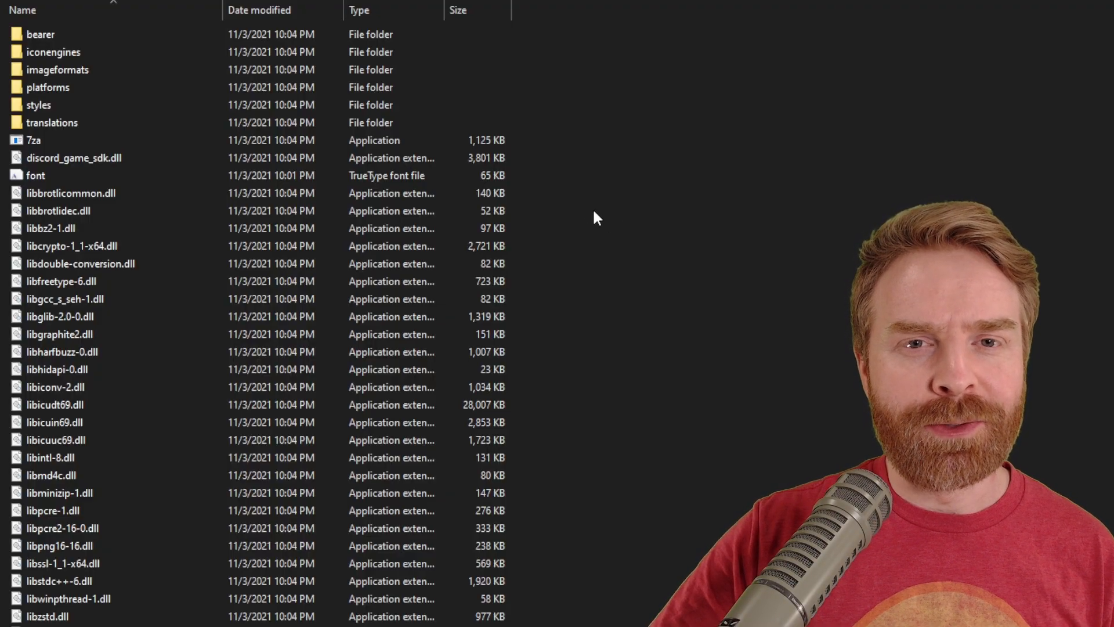
# Step: Launch mupen64plus-gui from the extracted m64p folder
pyautogui.scroll(-3)
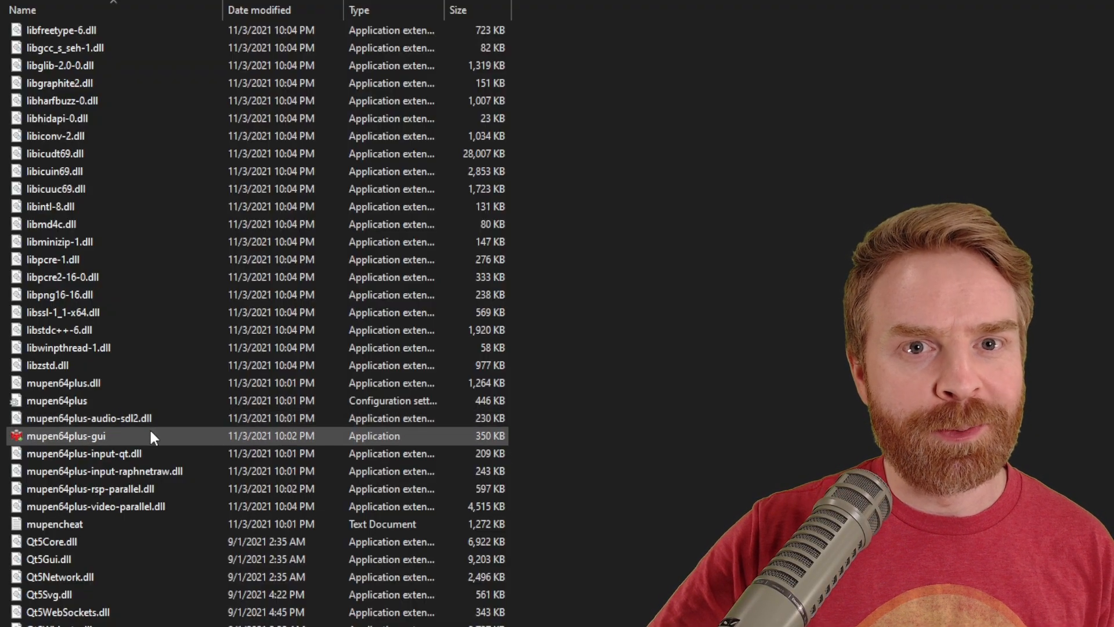
pyautogui.doubleClick(66, 436)
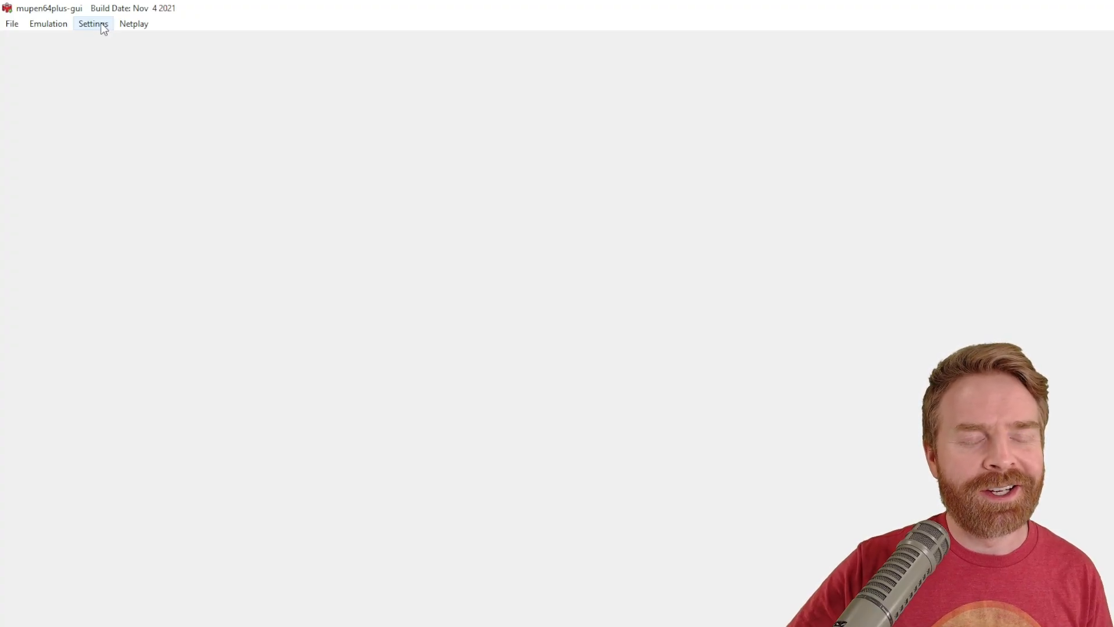
# Step: Open Controller Configuration from the Settings menu
pyautogui.click(93, 24)
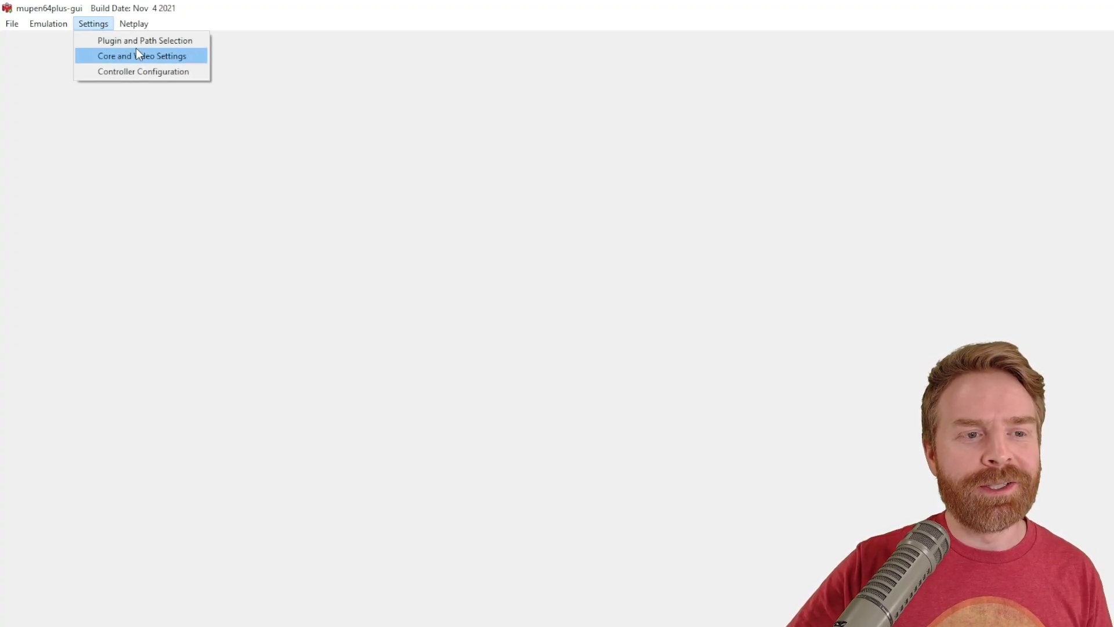
pyautogui.click(143, 71)
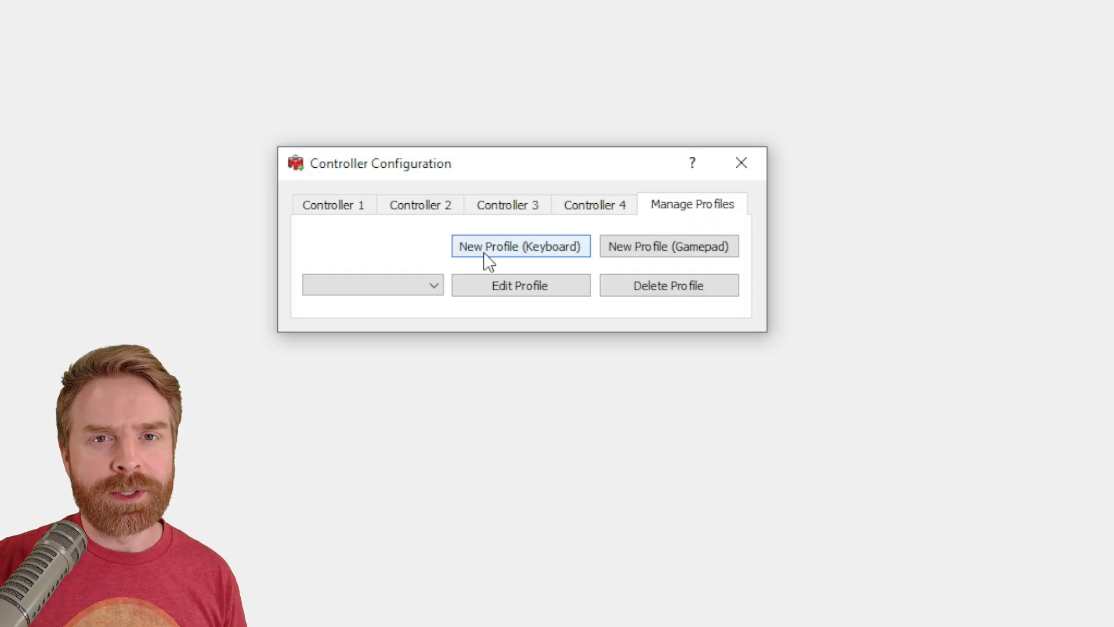
pyautogui.moveTo(553, 261)
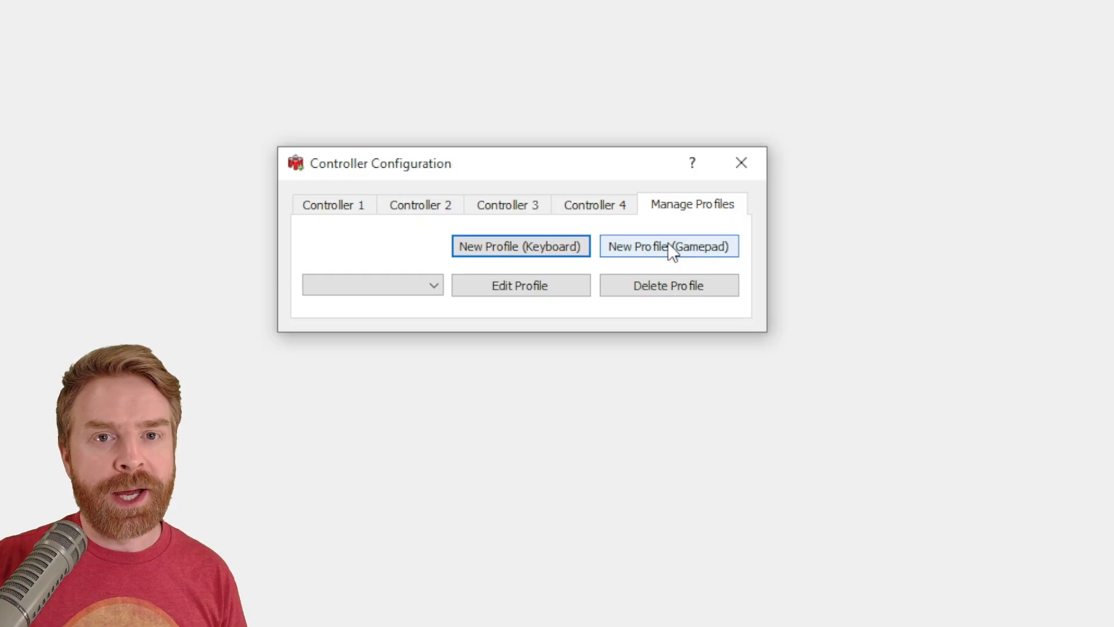
pyautogui.moveTo(678, 257)
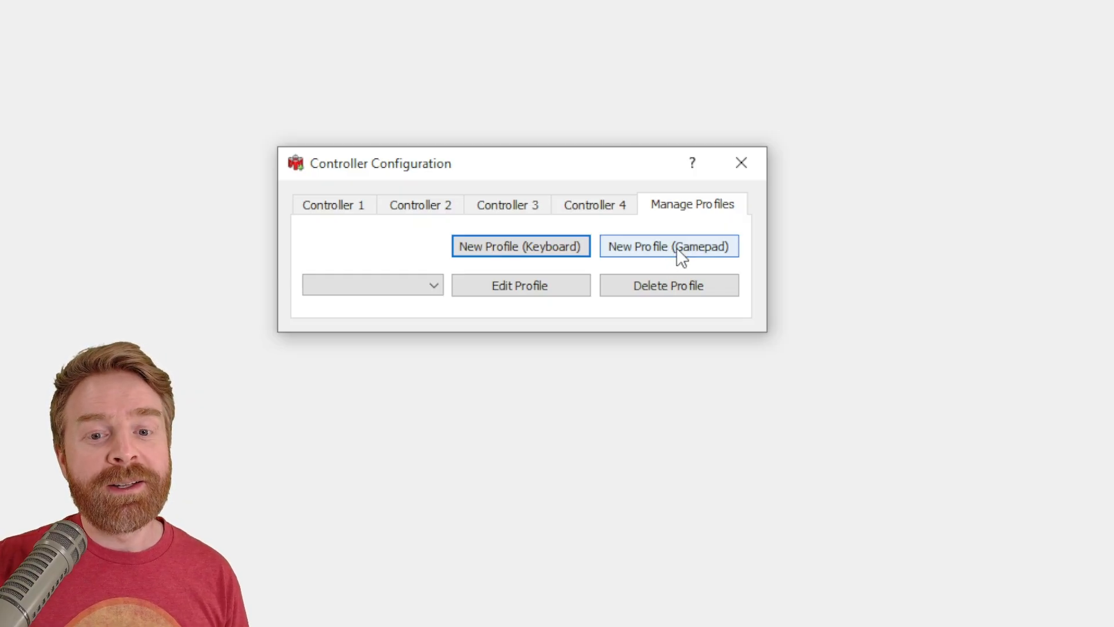
# Step: Create gamepad profile 'Sujano' and map A, B and the other N64 controls
pyautogui.click(668, 246)
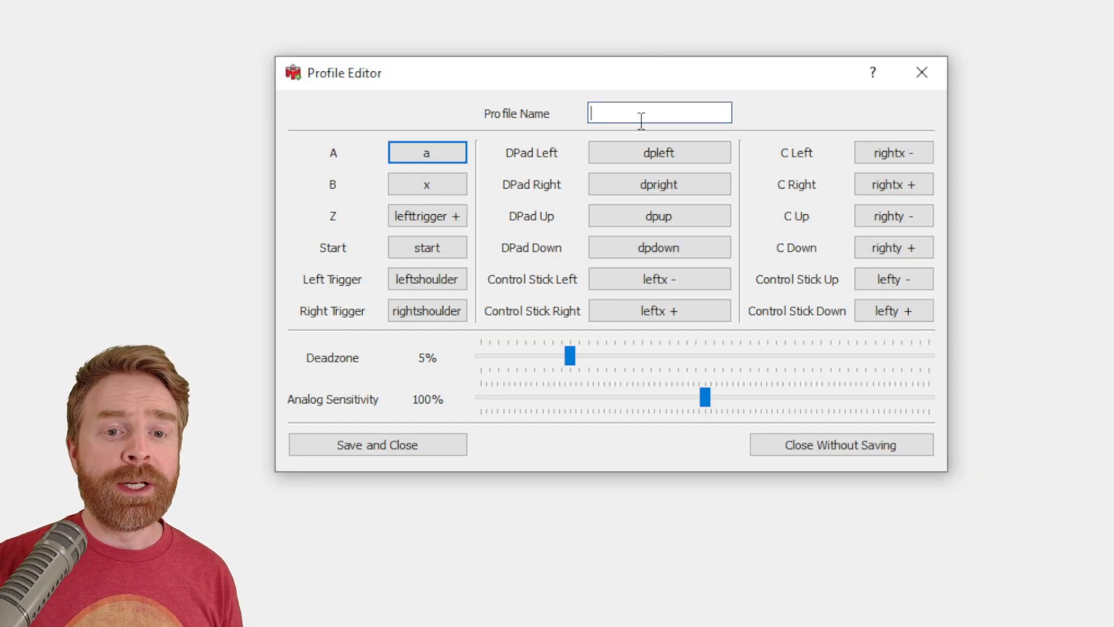
pyautogui.write('S')
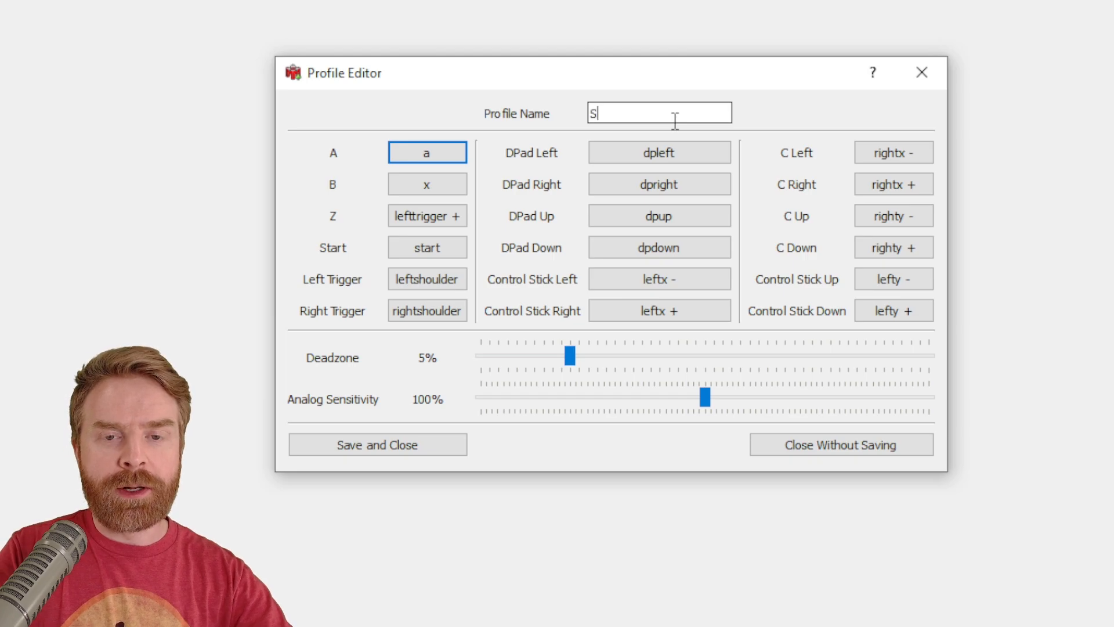
pyautogui.write('ujano')
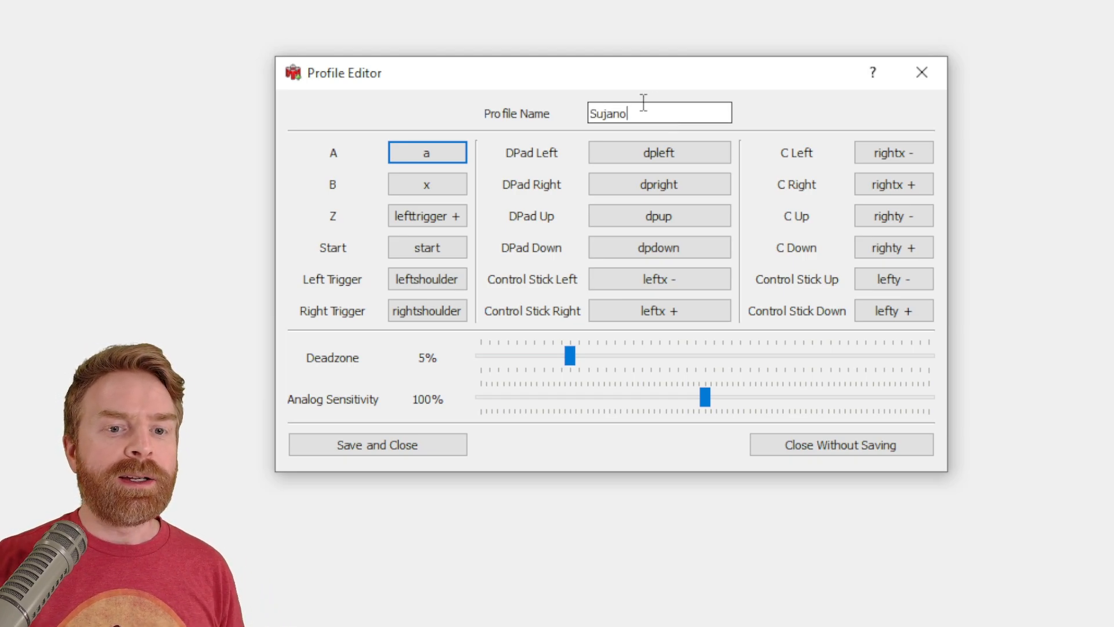
pyautogui.click(427, 152)
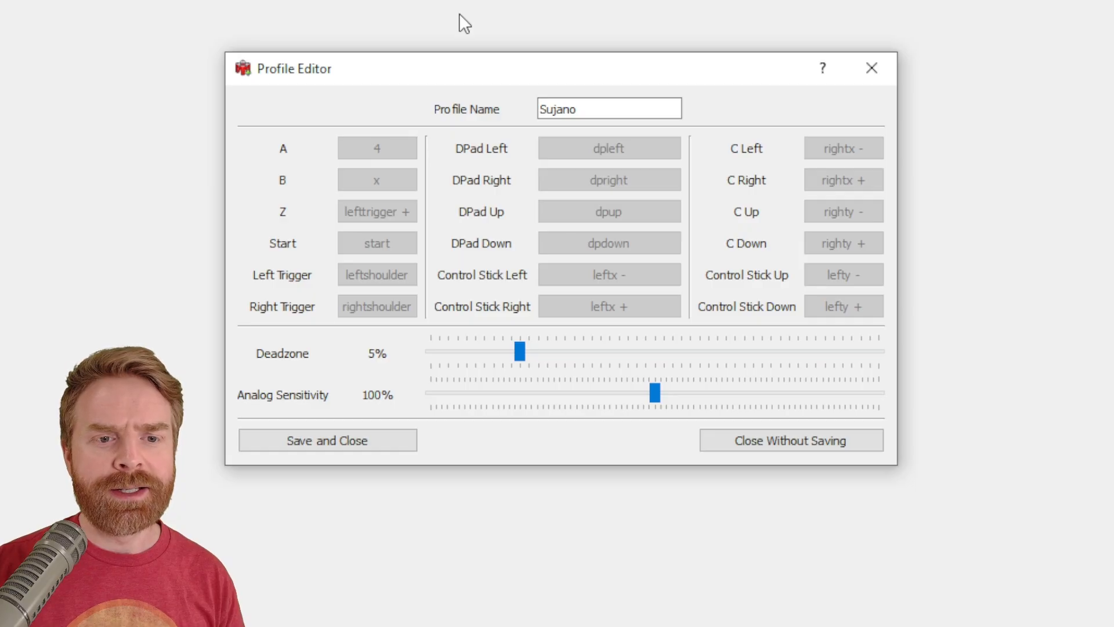
pyautogui.click(377, 148)
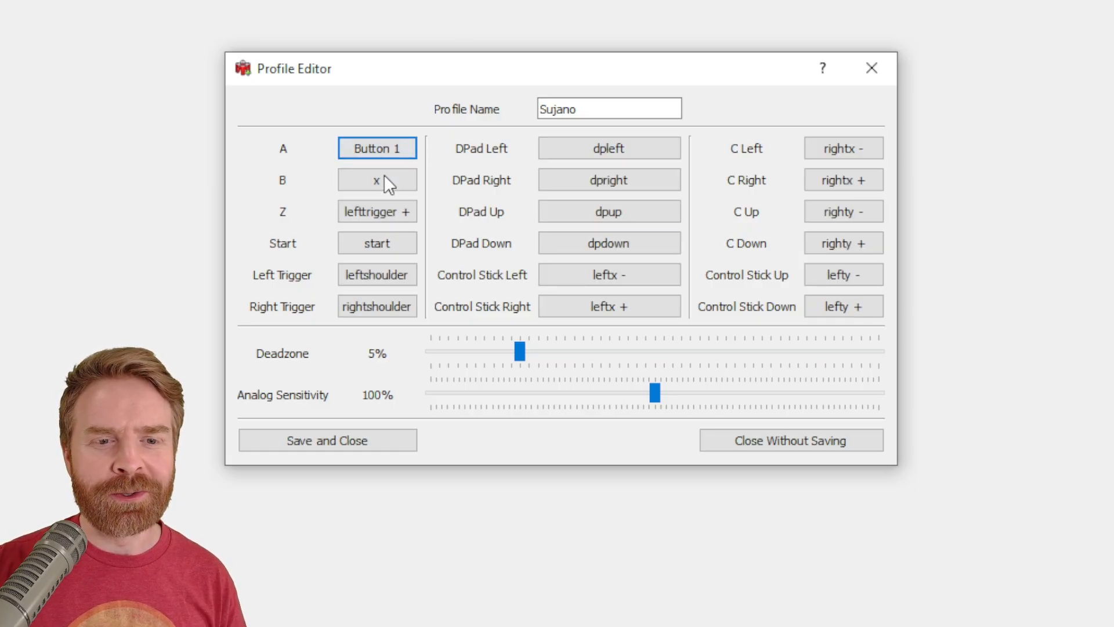
pyautogui.click(377, 179)
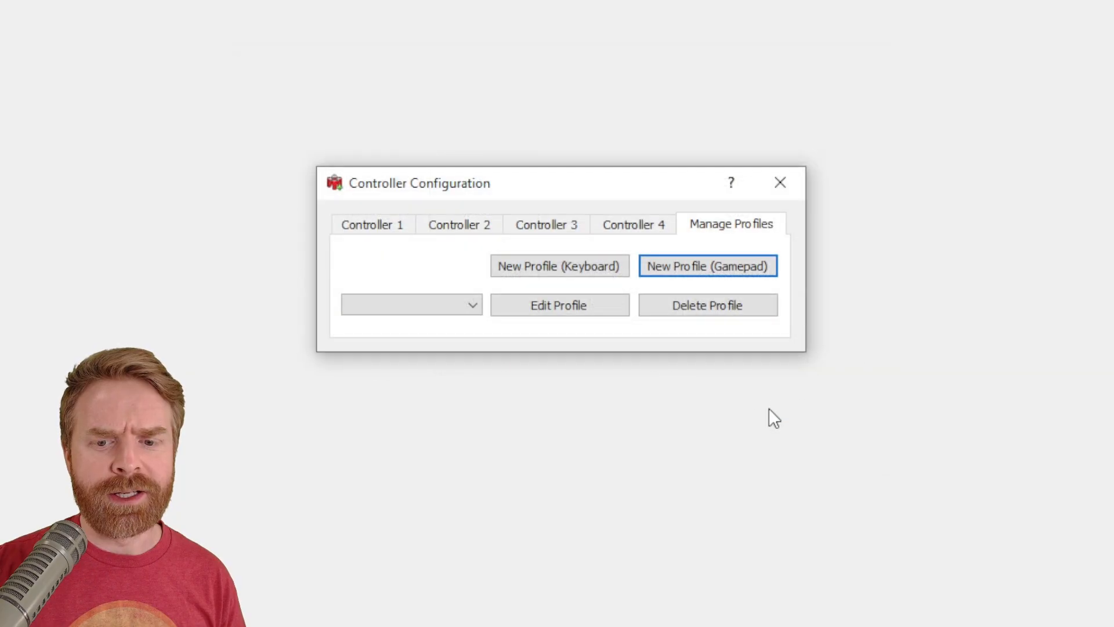
pyautogui.click(707, 265)
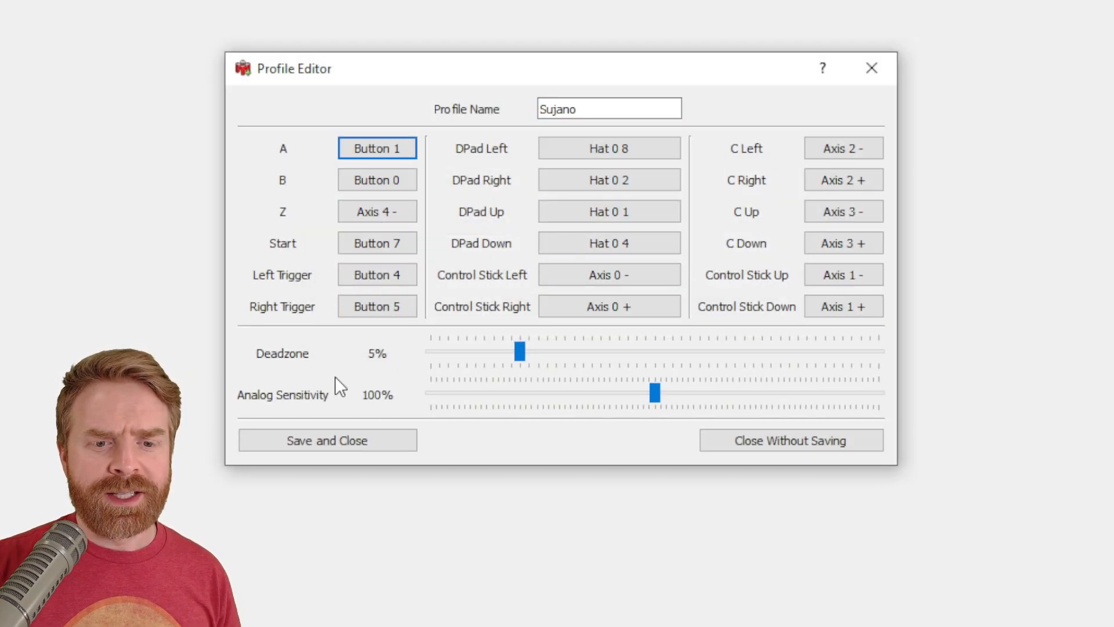
pyautogui.moveTo(368, 406)
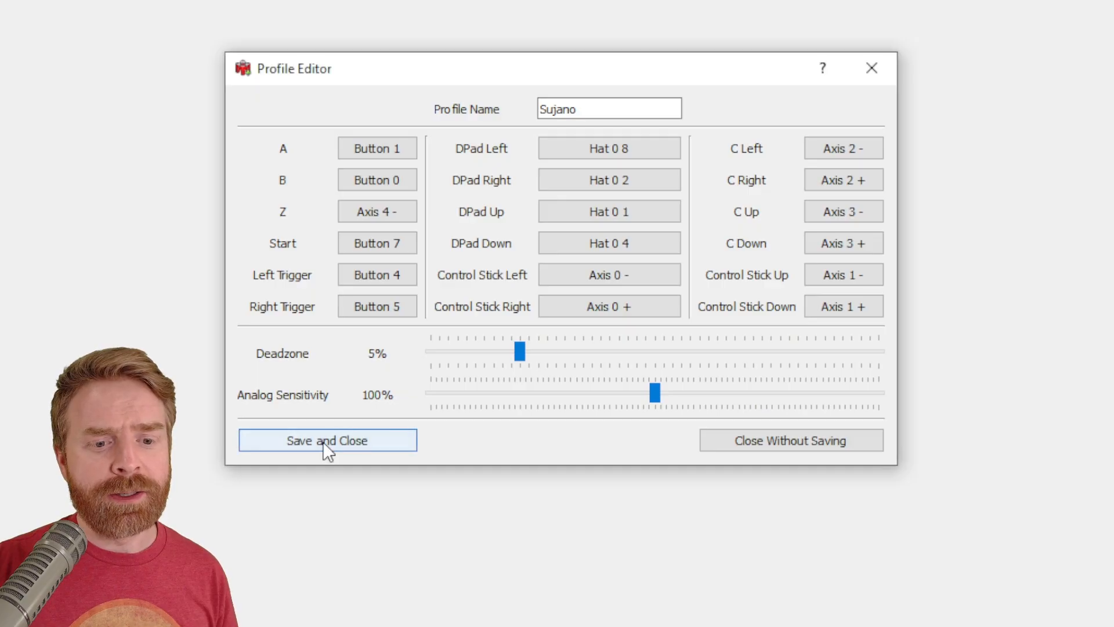
# Step: Save the 'Sujano' profile and assign it to Controller 1
pyautogui.click(326, 440)
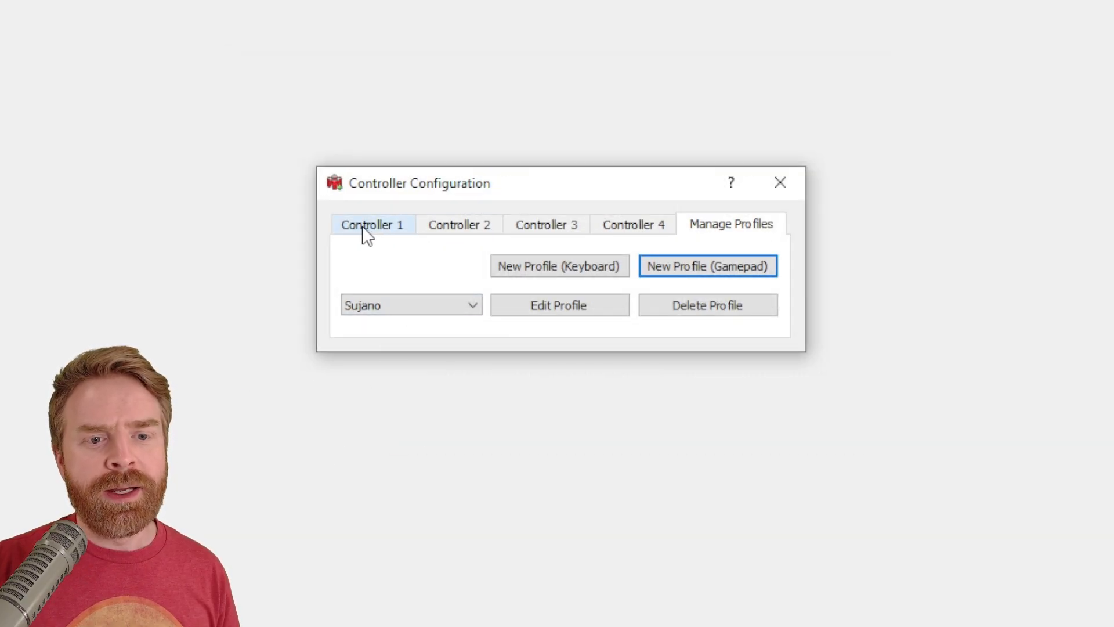
pyautogui.click(373, 224)
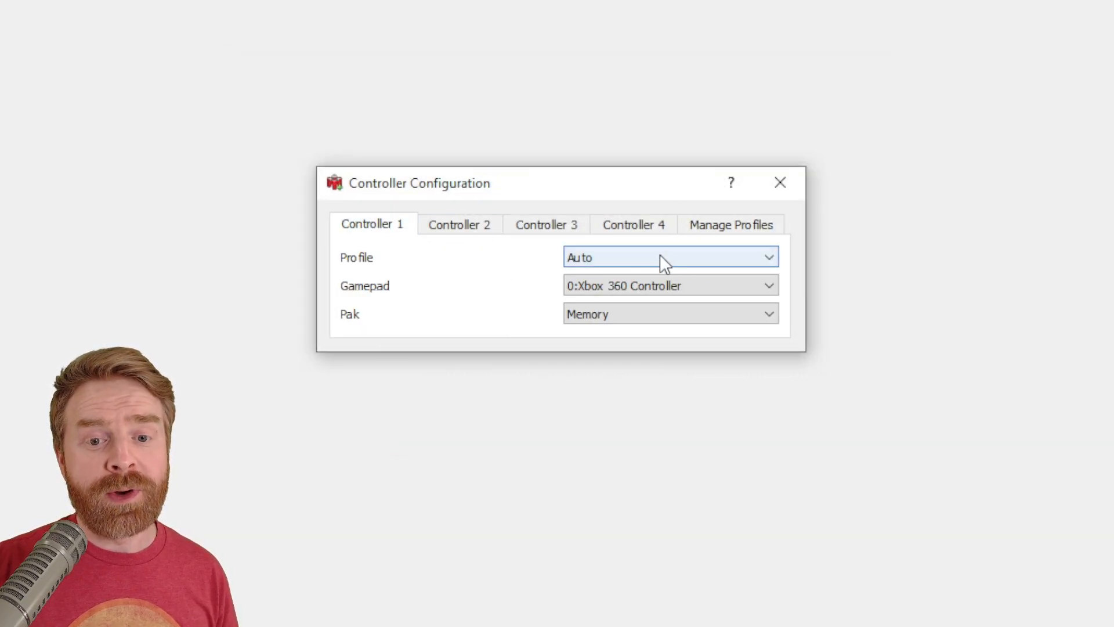
pyautogui.click(669, 257)
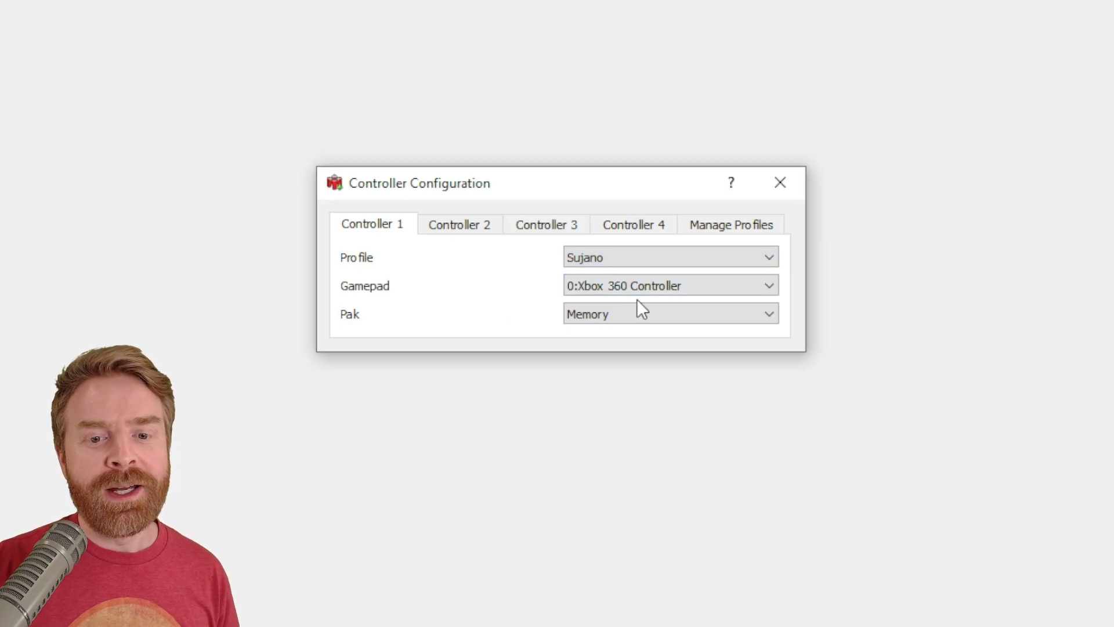
pyautogui.click(669, 285)
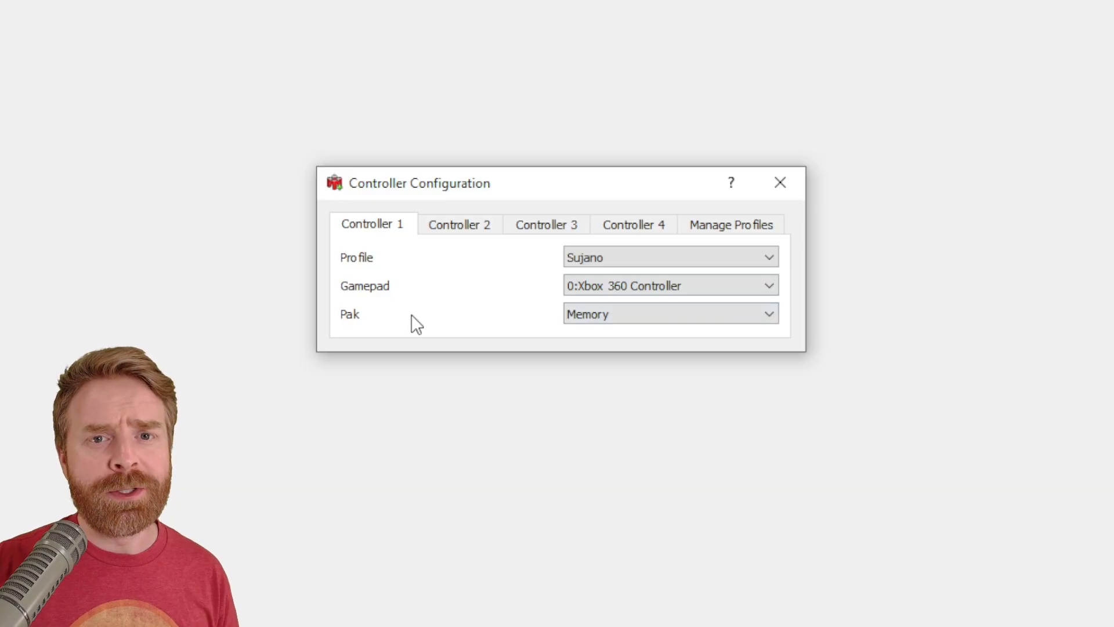
pyautogui.moveTo(541, 290)
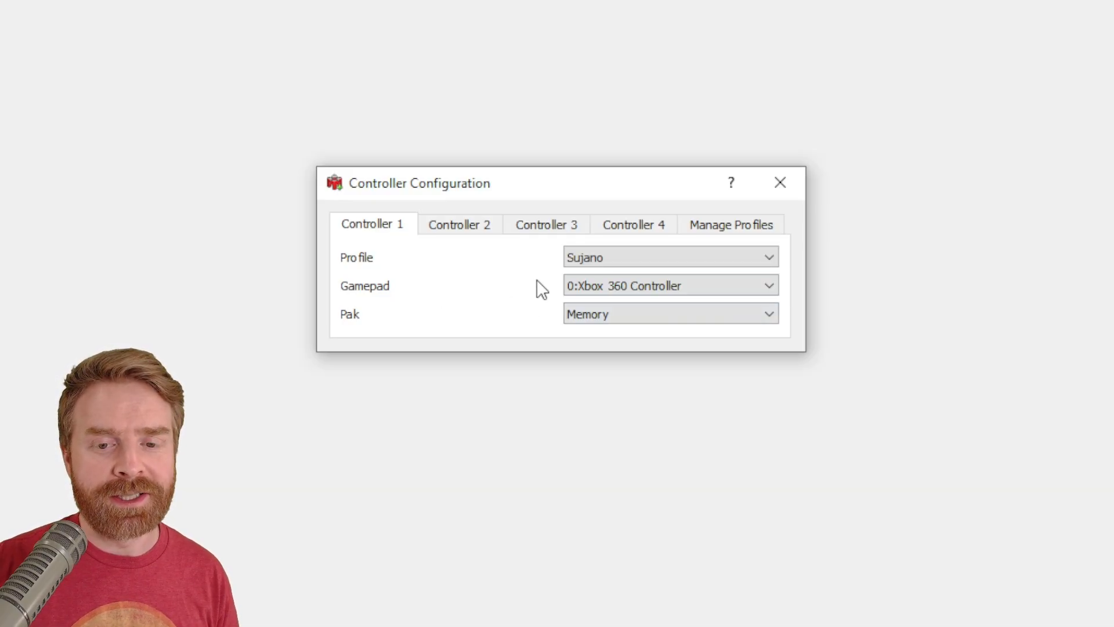
# Step: Give Controller 1 the Xbox 360 Controller and a Rumble pak, then close
pyautogui.click(668, 313)
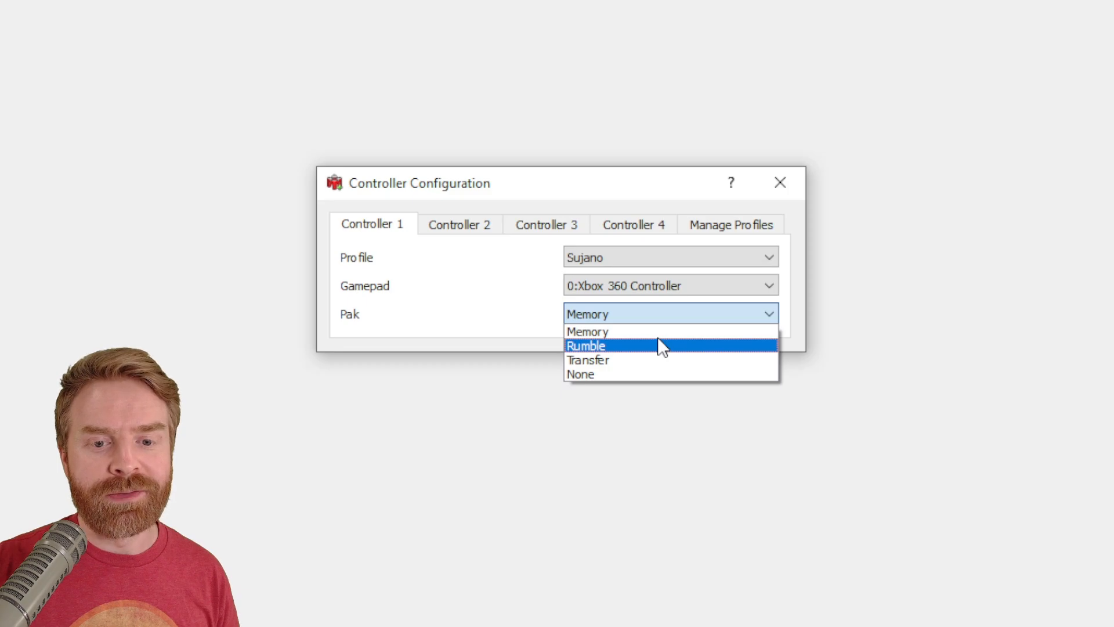
pyautogui.click(587, 331)
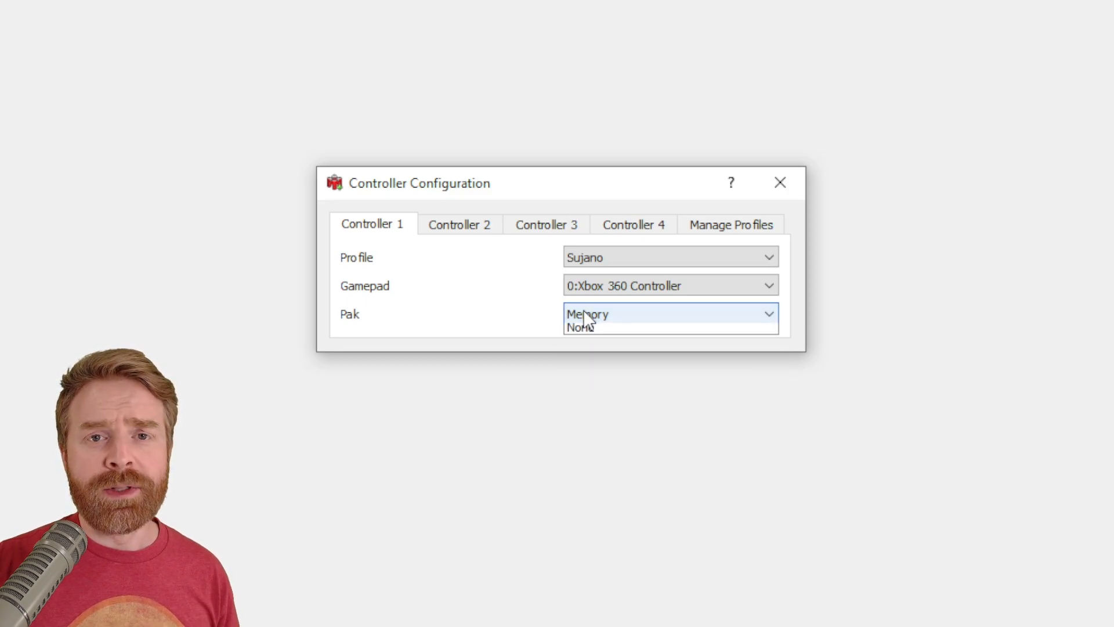
pyautogui.click(586, 314)
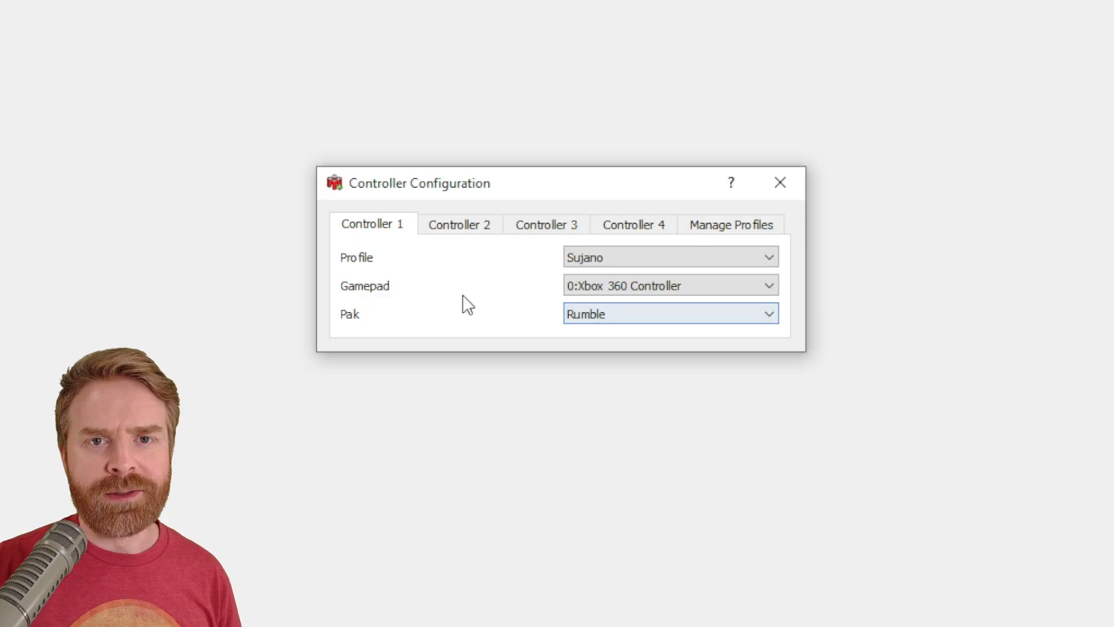
pyautogui.click(779, 181)
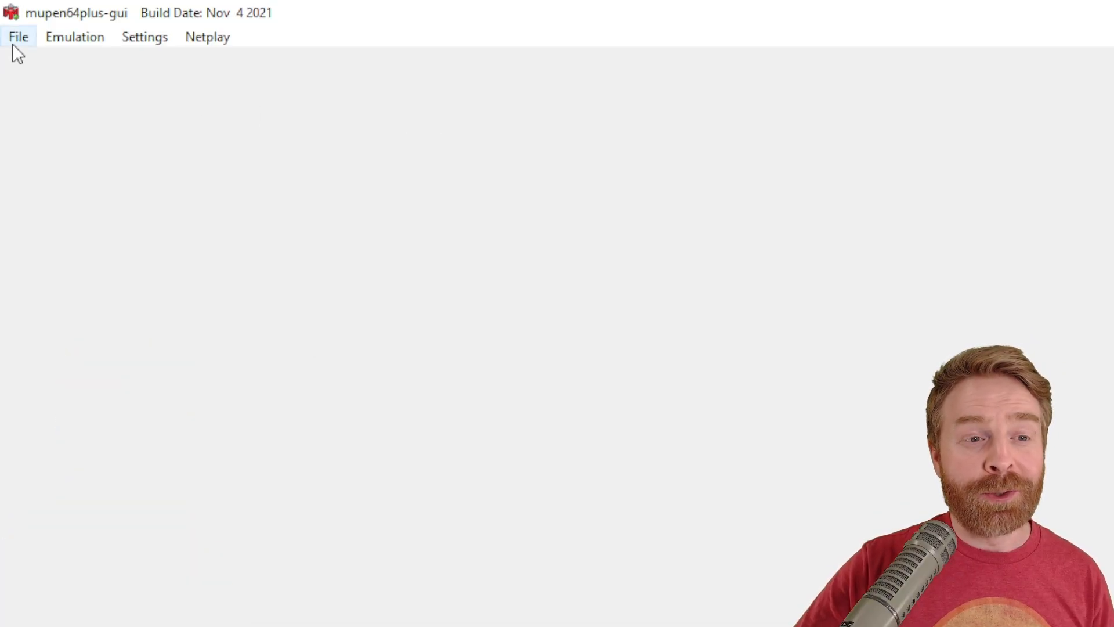
# Step: Open the GoldenEye 007 .z64 ROM via File > Open ROM
pyautogui.click(18, 36)
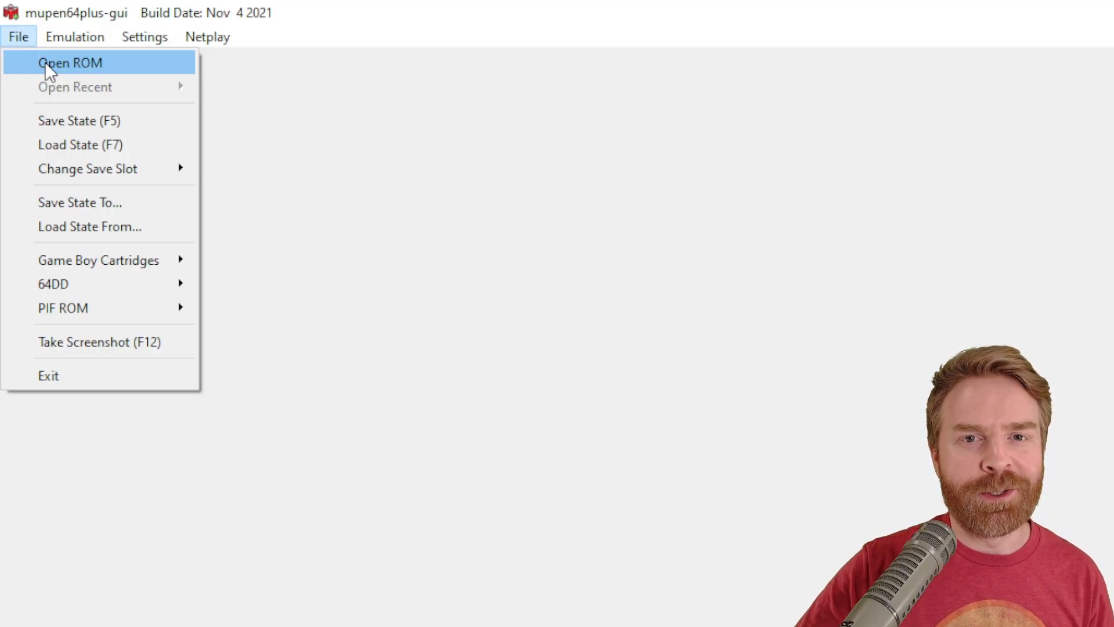
pyautogui.click(70, 63)
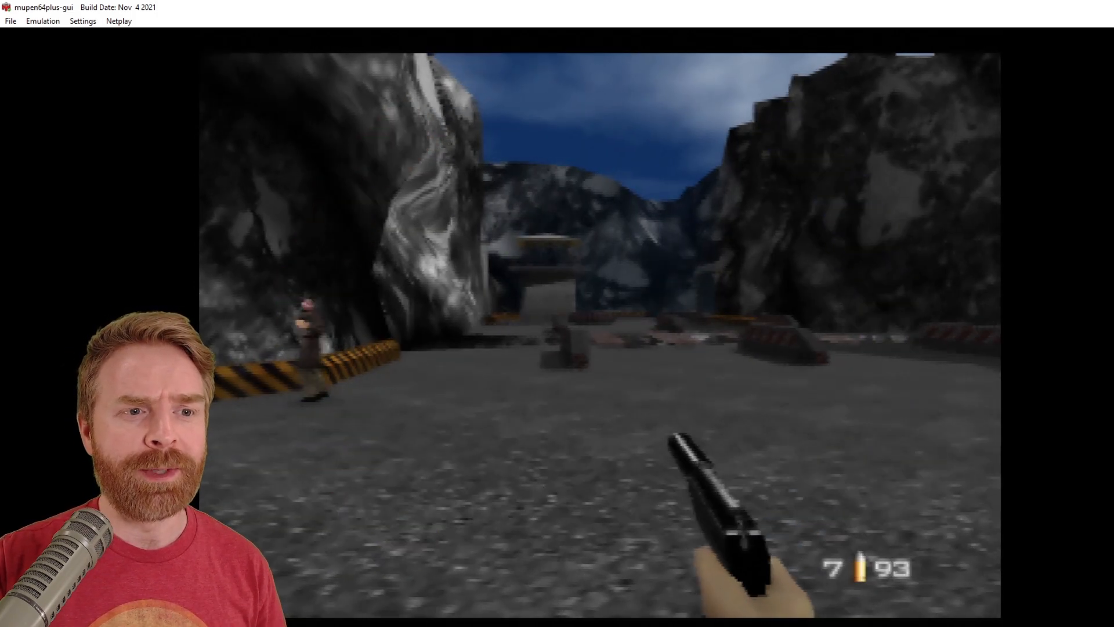
# Step: Stop GoldenEye 007 via Emulation > Stop Game
pyautogui.click(42, 21)
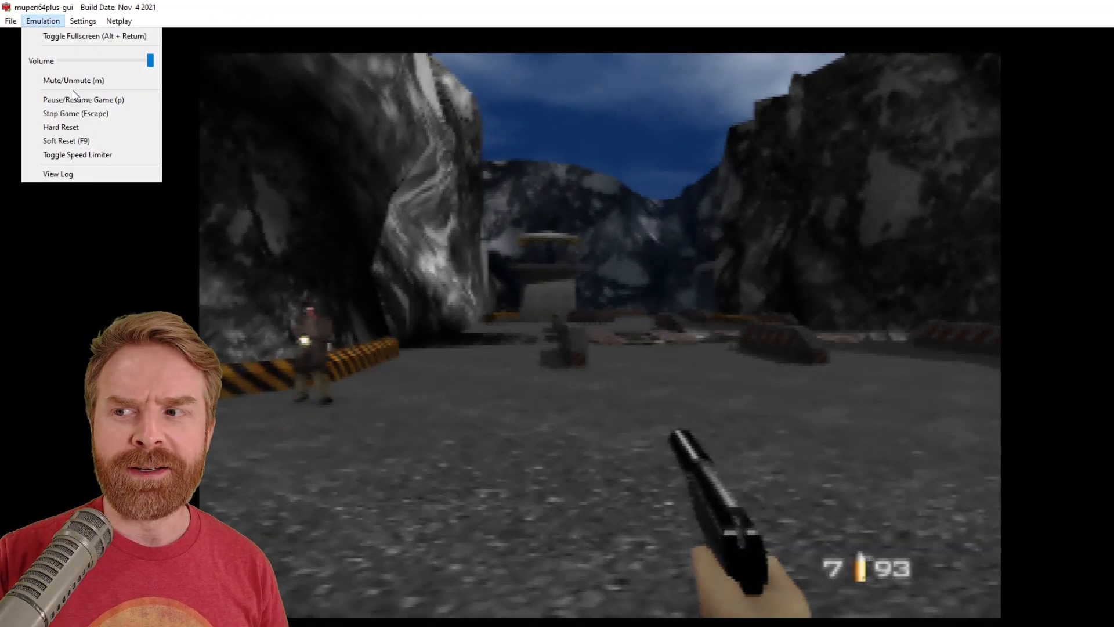
pyautogui.moveTo(76, 113)
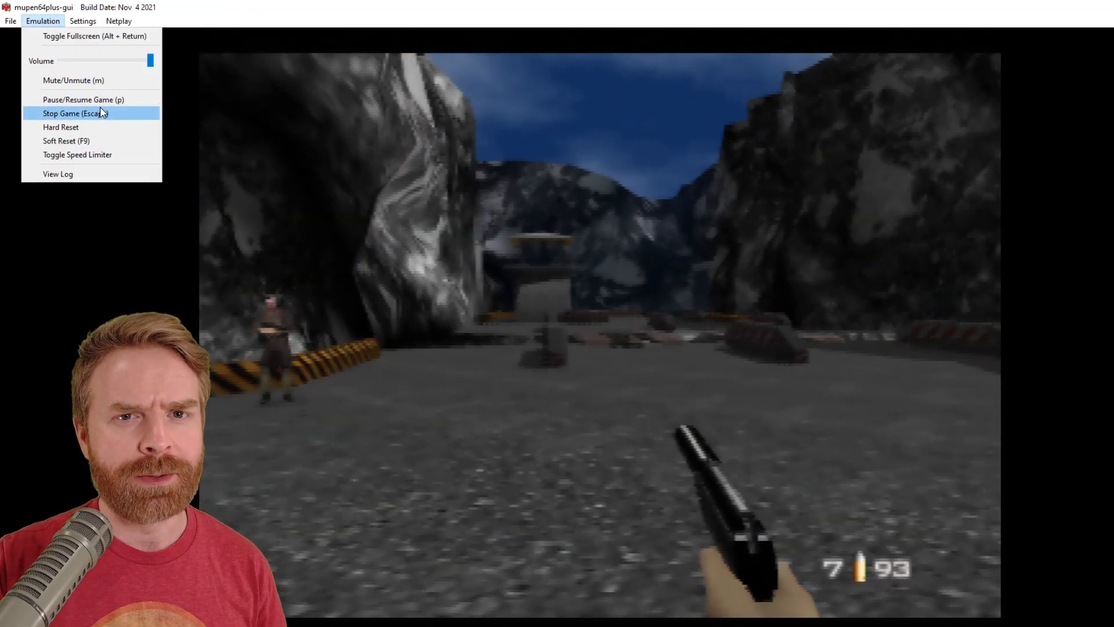
pyautogui.click(75, 113)
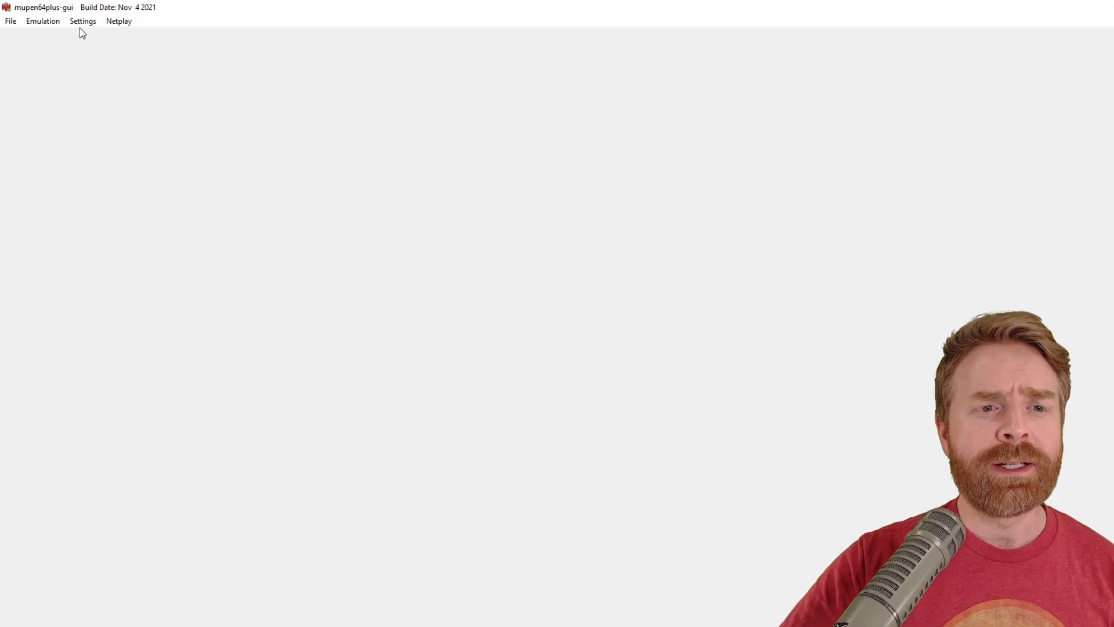
# Step: Open the ParaLLEl Video settings tab and scroll to the VI filter options
pyautogui.click(82, 21)
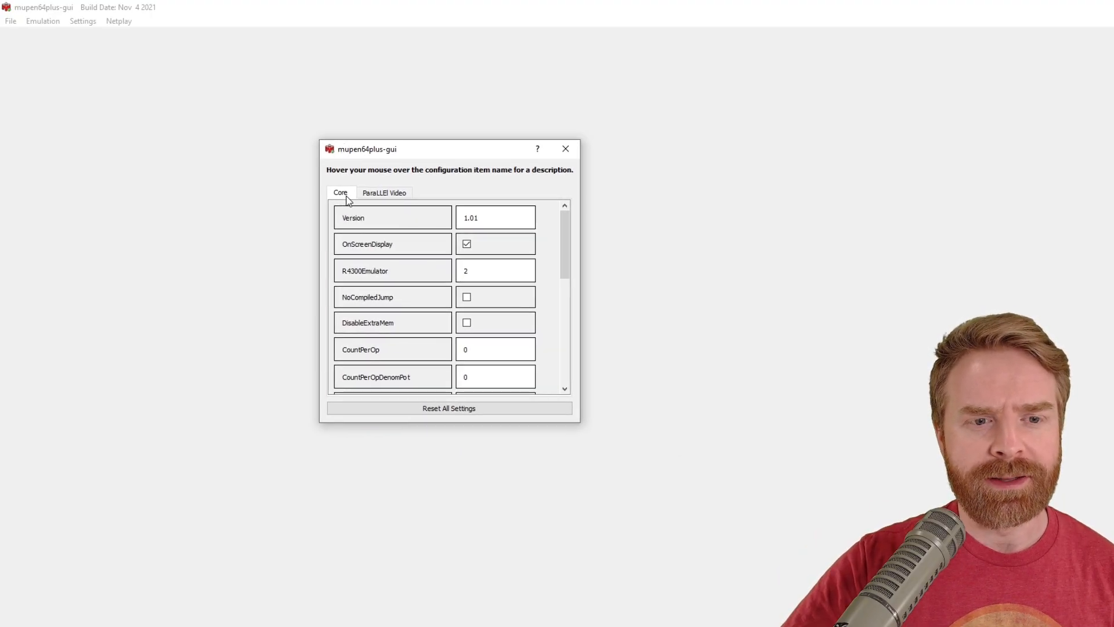
pyautogui.click(383, 193)
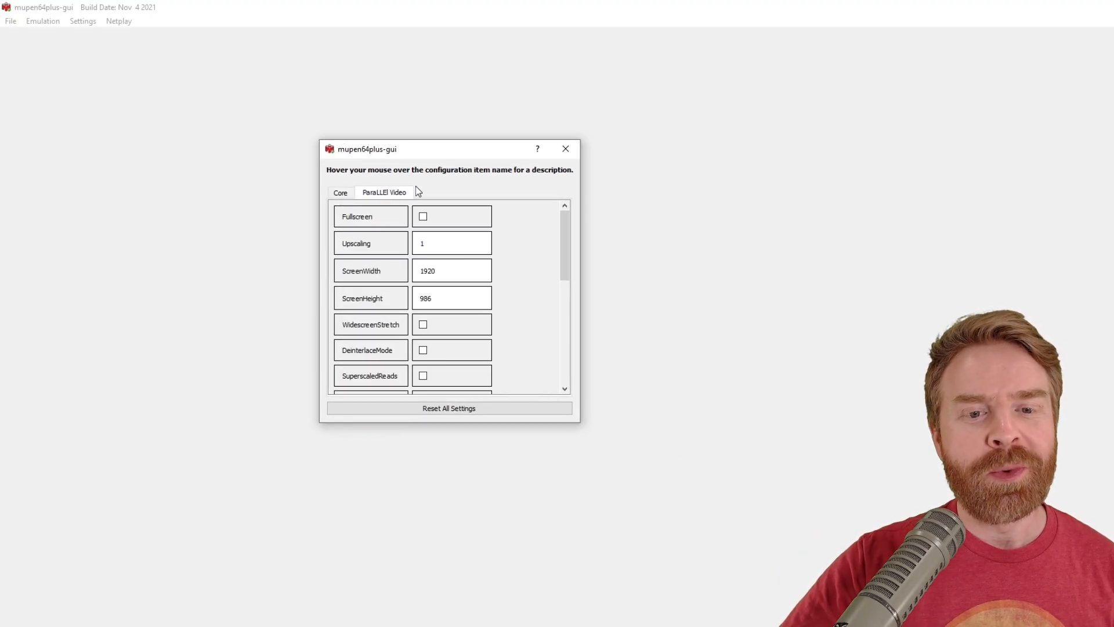
pyautogui.moveTo(437, 195)
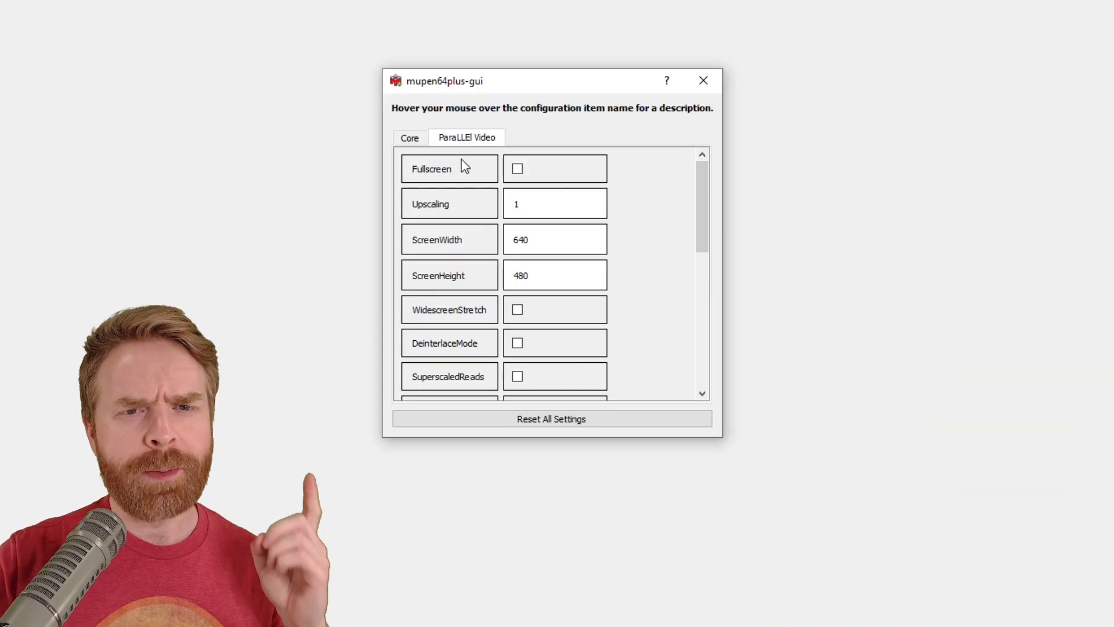
pyautogui.moveTo(431, 173)
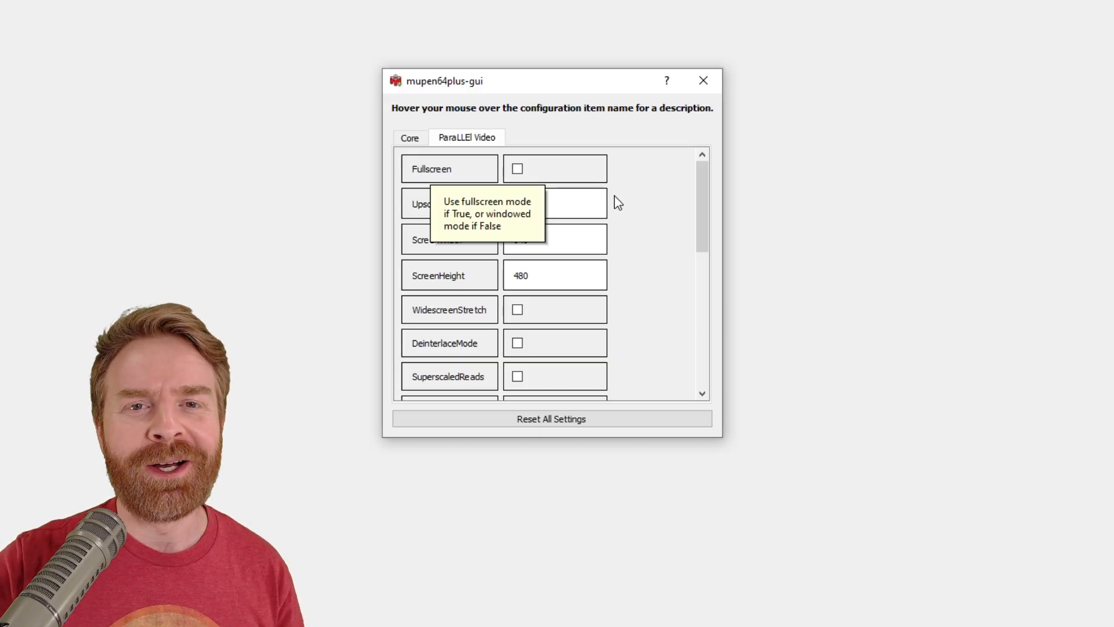
pyautogui.scroll(-3)
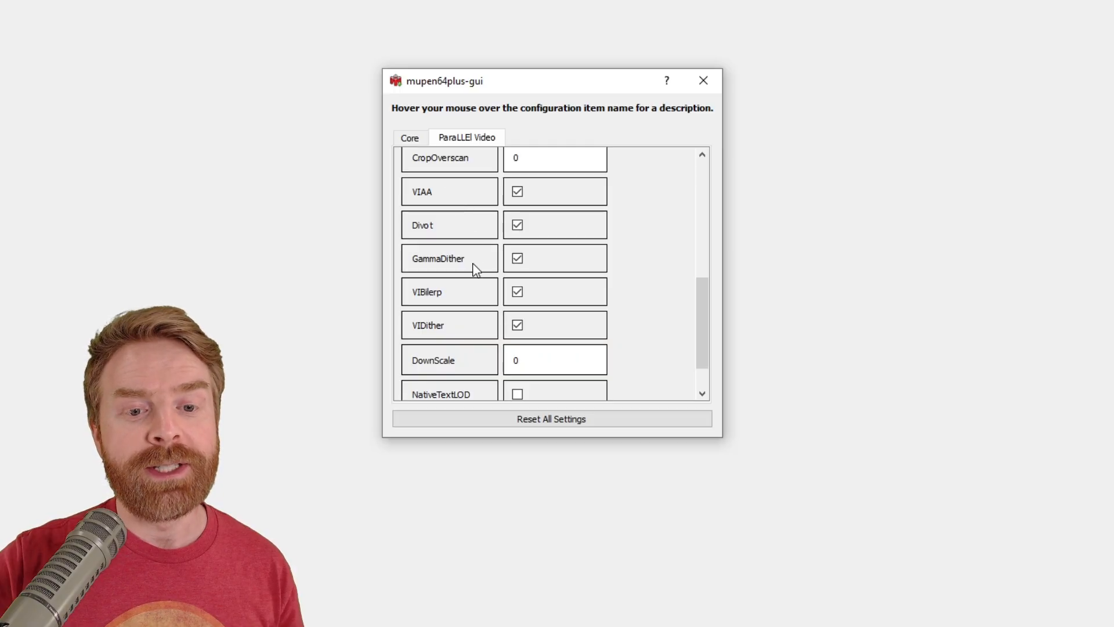
# Step: Uncheck VIAA, Divot, GammaDither, VIBilerp and VIDither
pyautogui.click(516, 191)
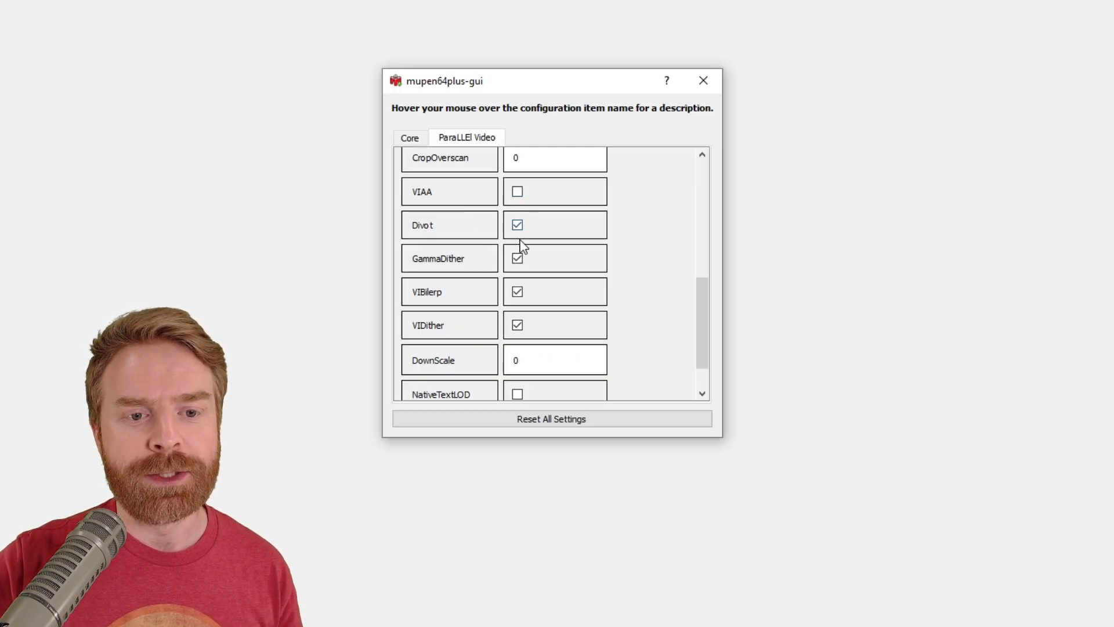
pyautogui.click(516, 225)
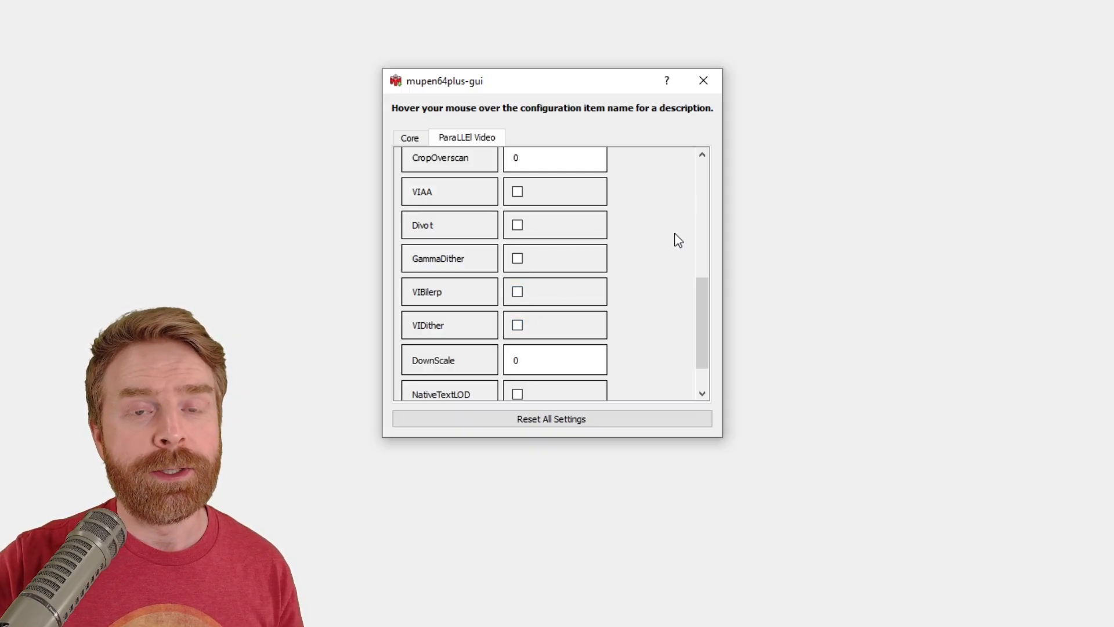
pyautogui.click(703, 80)
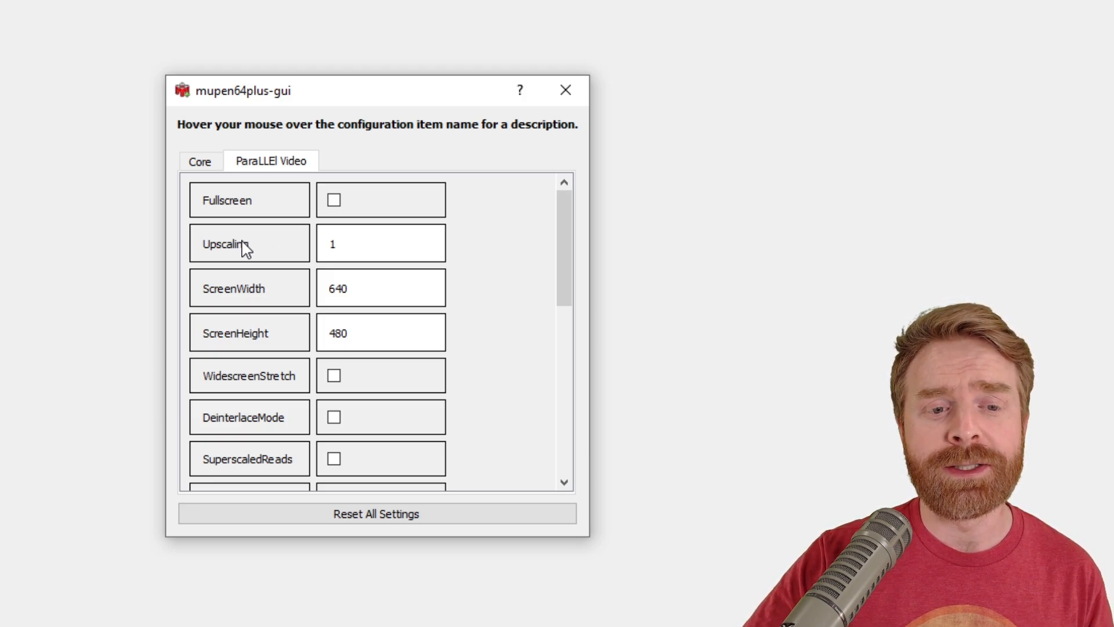
pyautogui.moveTo(245, 245)
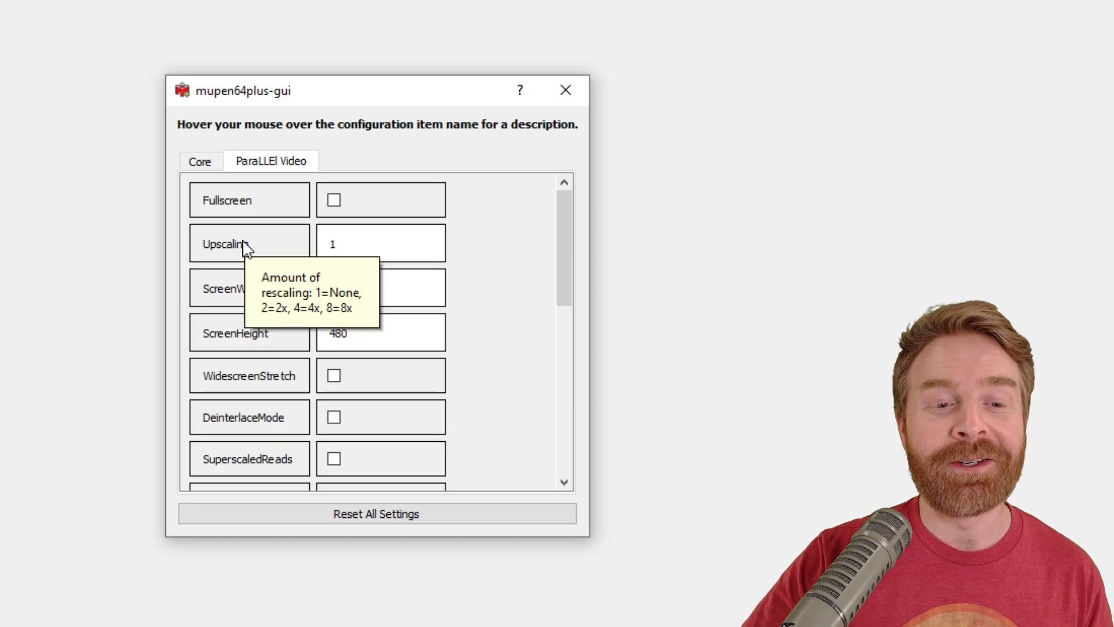
pyautogui.moveTo(258, 247)
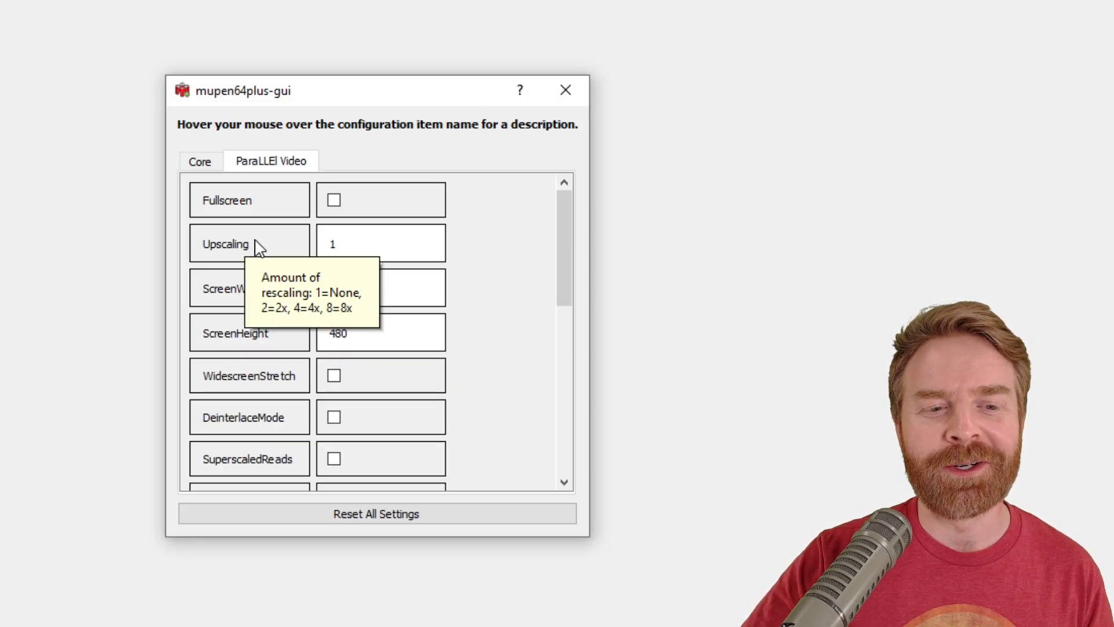
pyautogui.moveTo(291, 238)
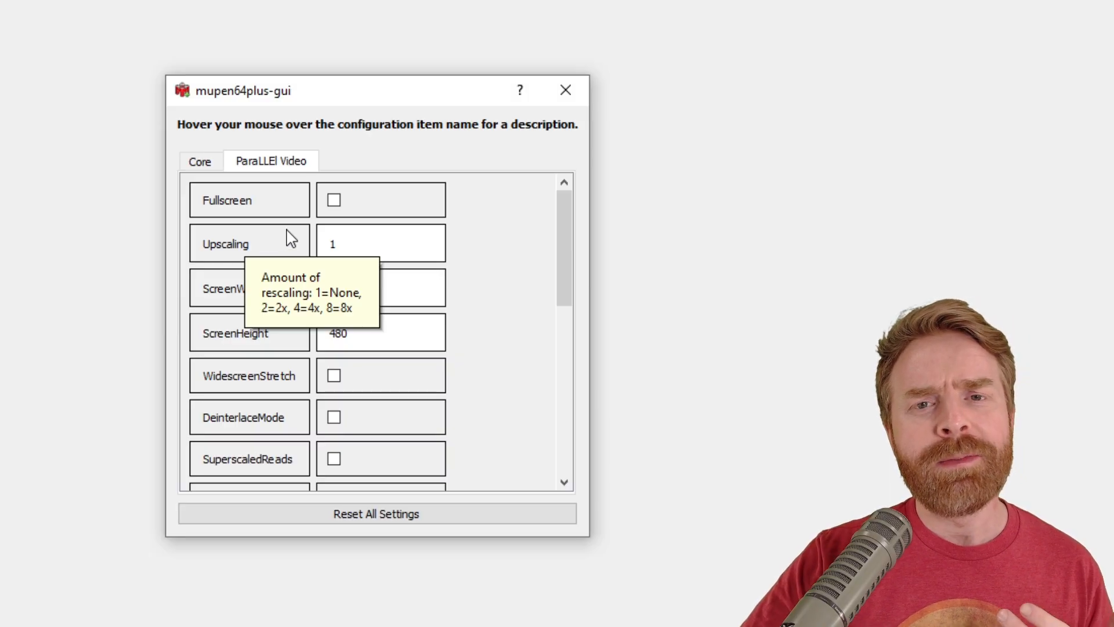
pyautogui.moveTo(288, 250)
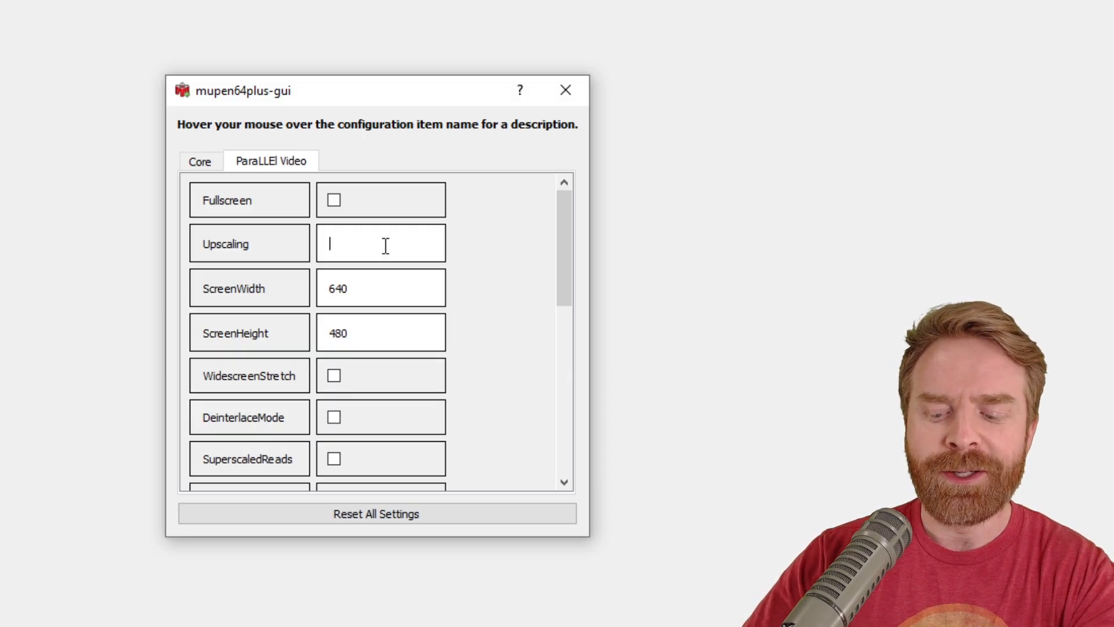
# Step: Enter 4 in the Upscaling field and close the settings dialog
pyautogui.write('4')
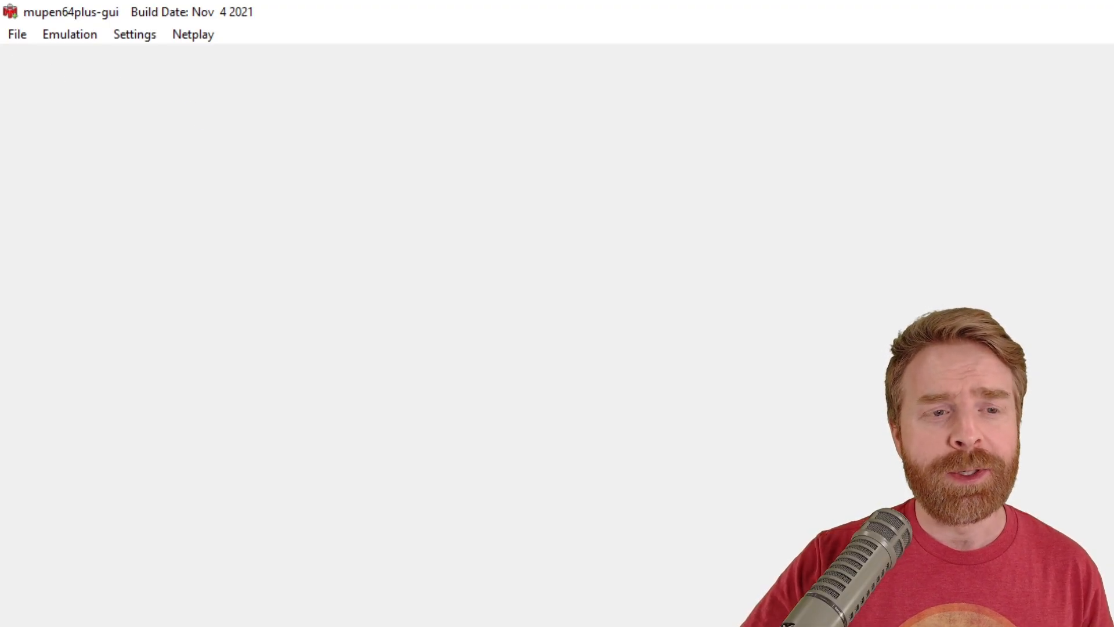
# Step: Relaunch 'GoldenEye 007 (U) [!] (1).z64' from the recent files list
pyautogui.click(16, 33)
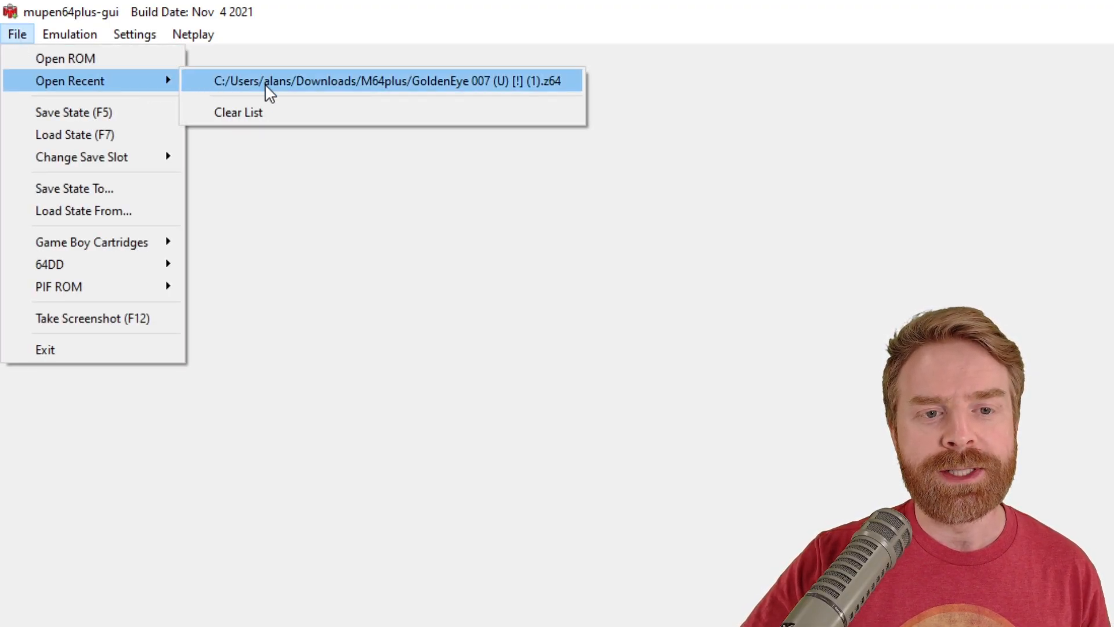
pyautogui.click(386, 80)
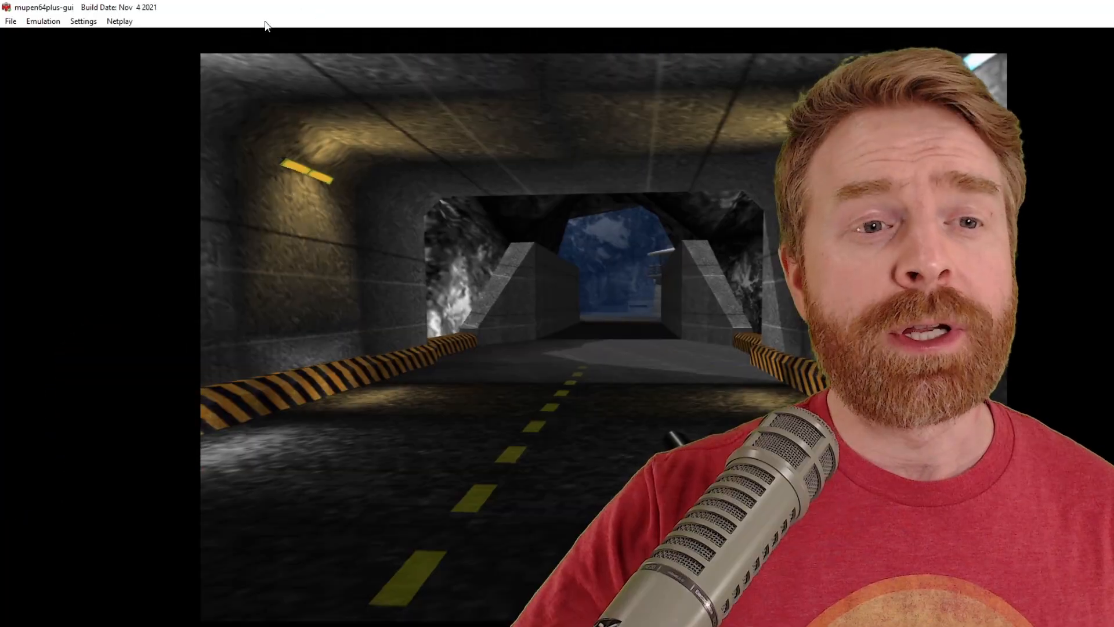
pyautogui.click(10, 21)
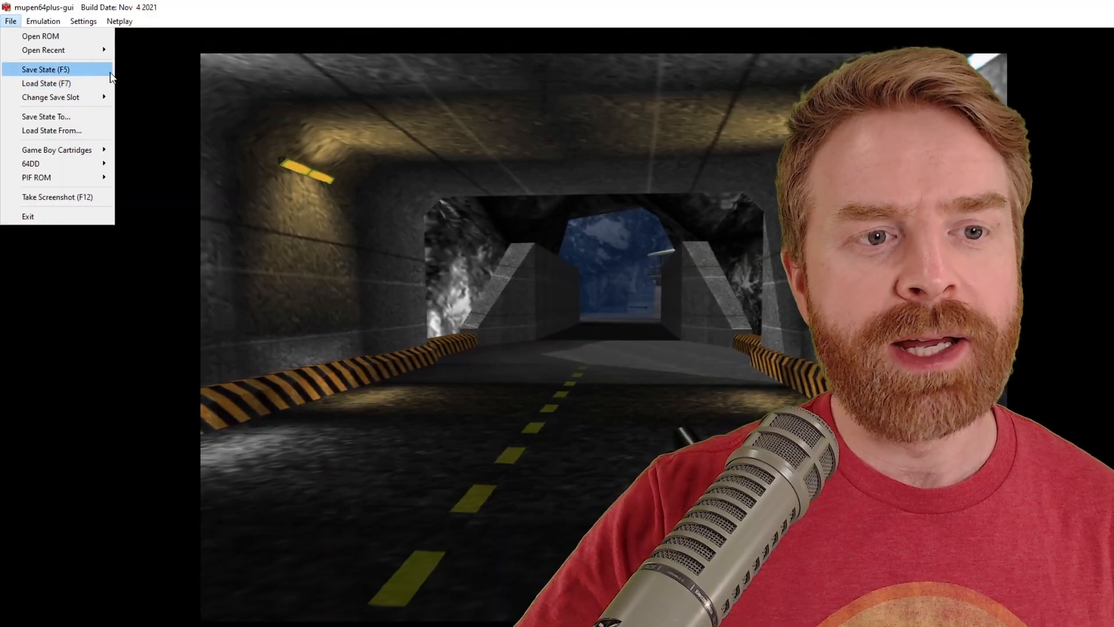
pyautogui.moveTo(47, 83)
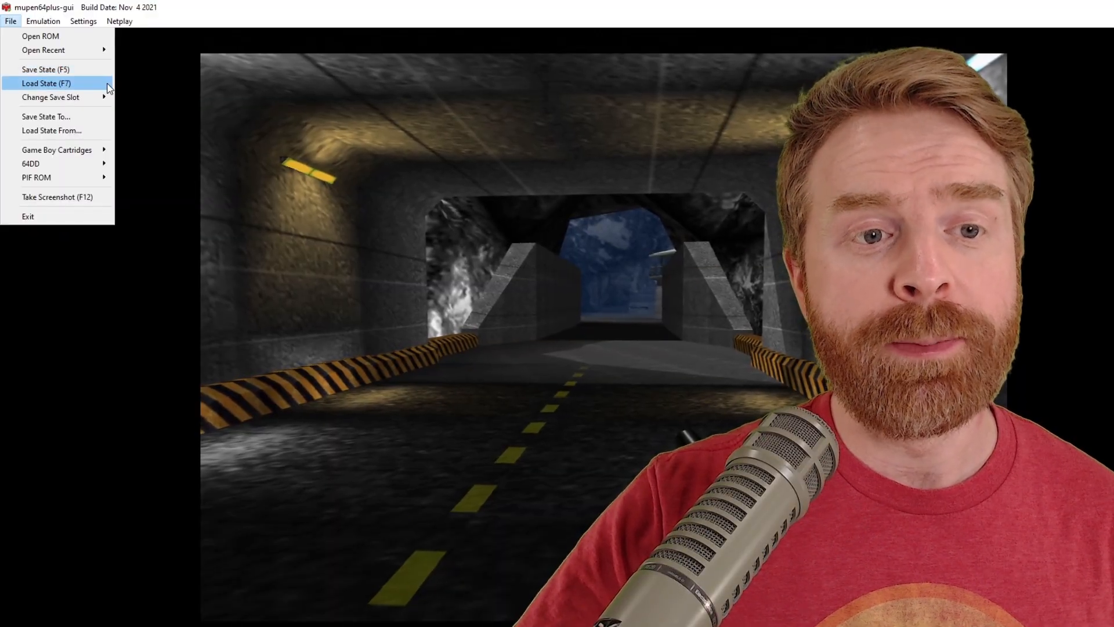
pyautogui.click(120, 20)
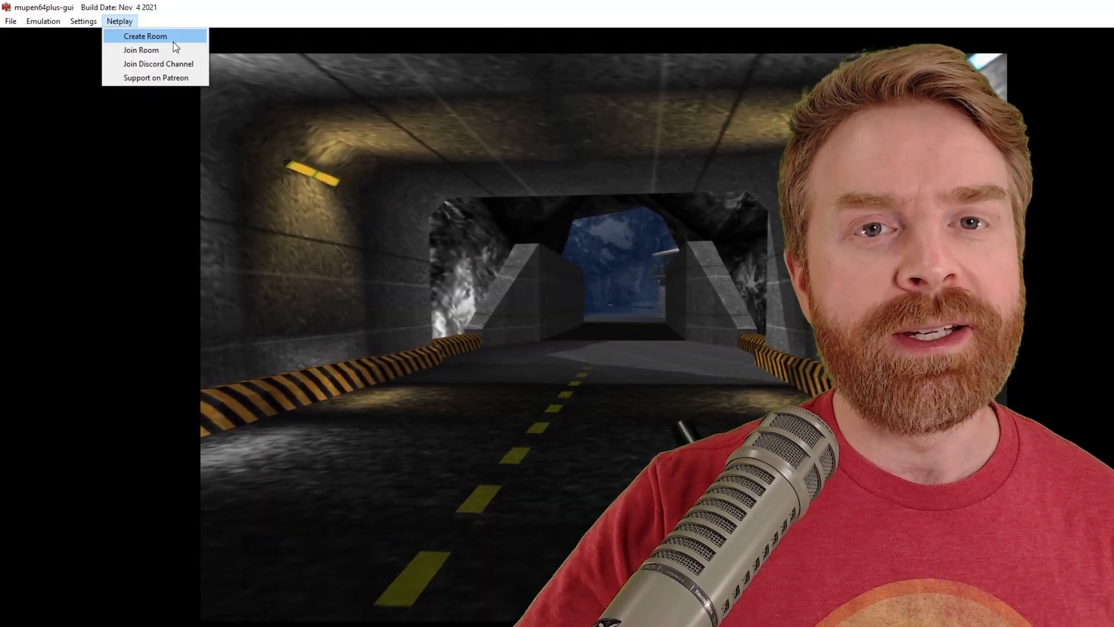
pyautogui.moveTo(141, 50)
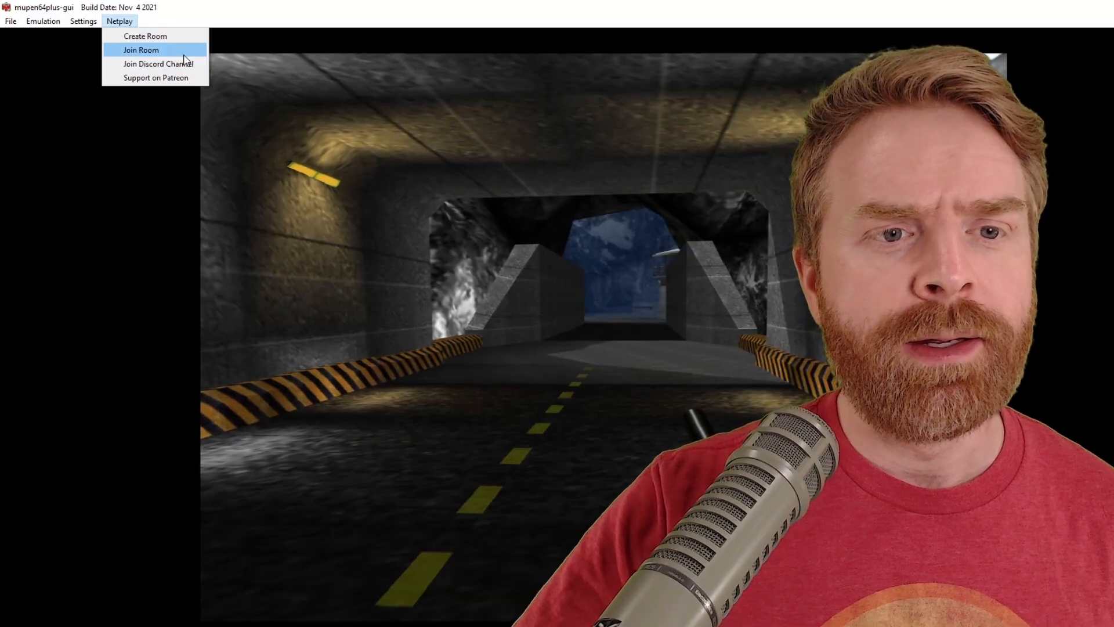
pyautogui.moveTo(158, 63)
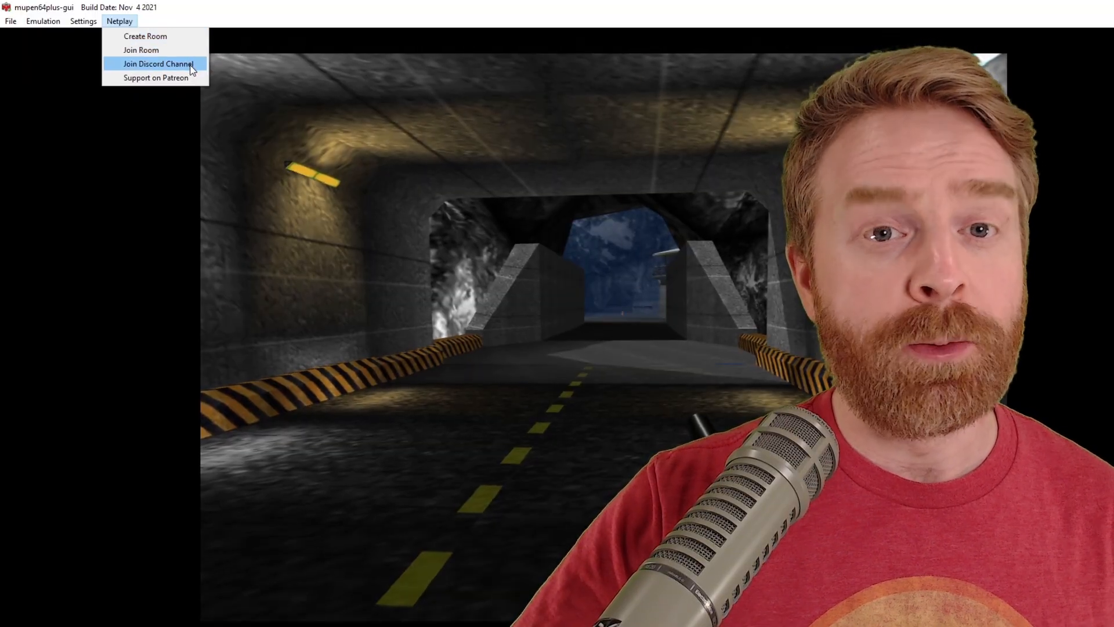